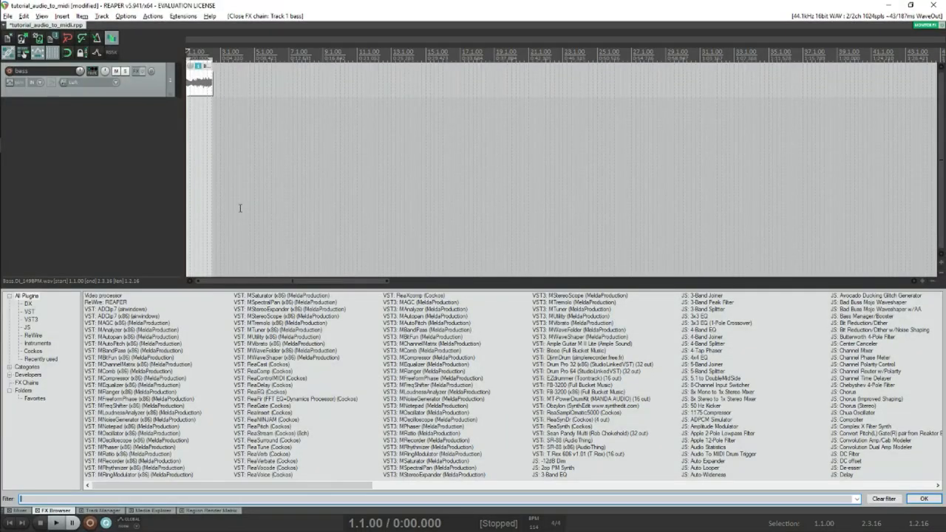
- Switch from REAPER over to the browser window with the MTuner page
{"action": "key", "text": "alt+tab"}
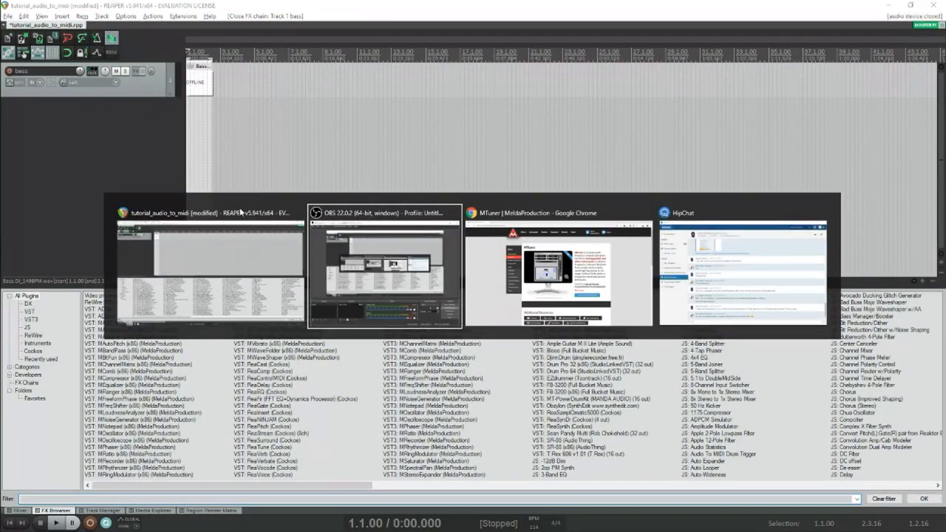
- Go from the MTuner page to the MFreeFXBundle bundle page
{"action": "left_click", "coordinate": [557, 266]}
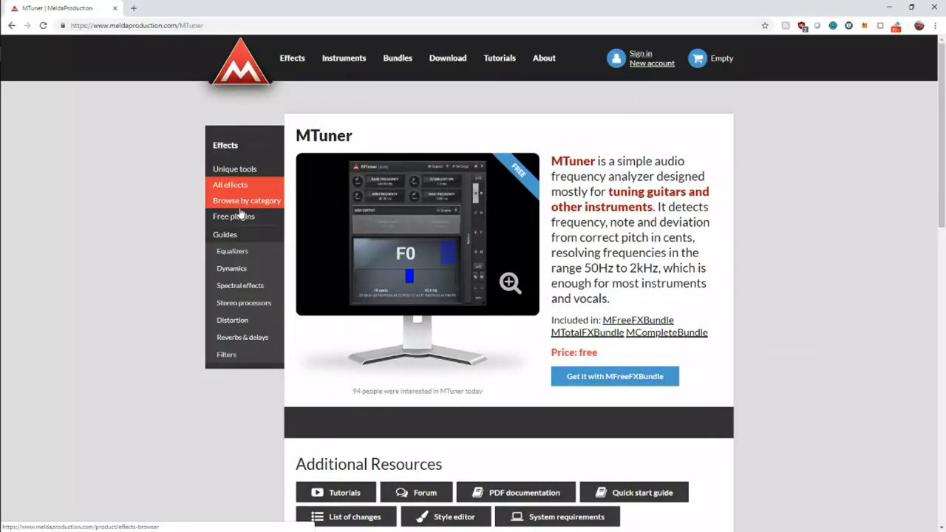
{"action": "mouse_move", "coordinate": [938, 101]}
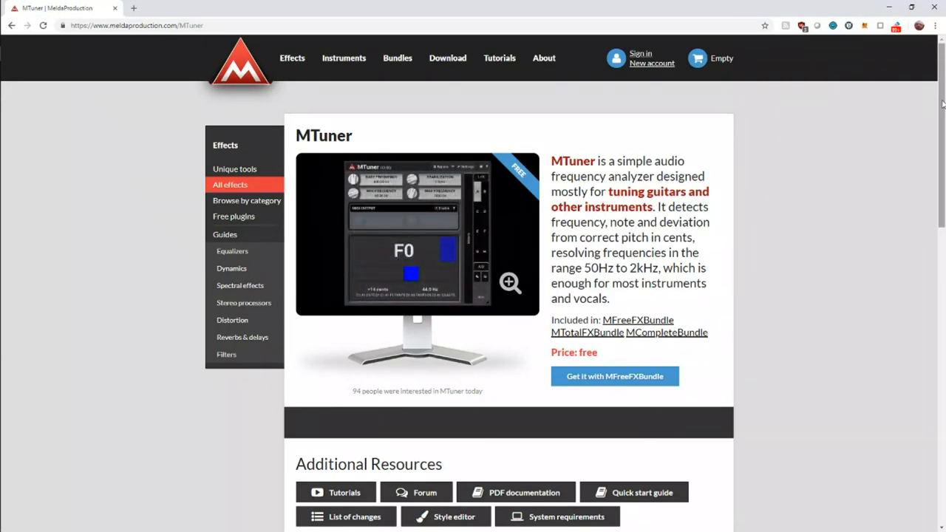
{"action": "scroll", "scroll_direction": "down", "scroll_amount": 3}
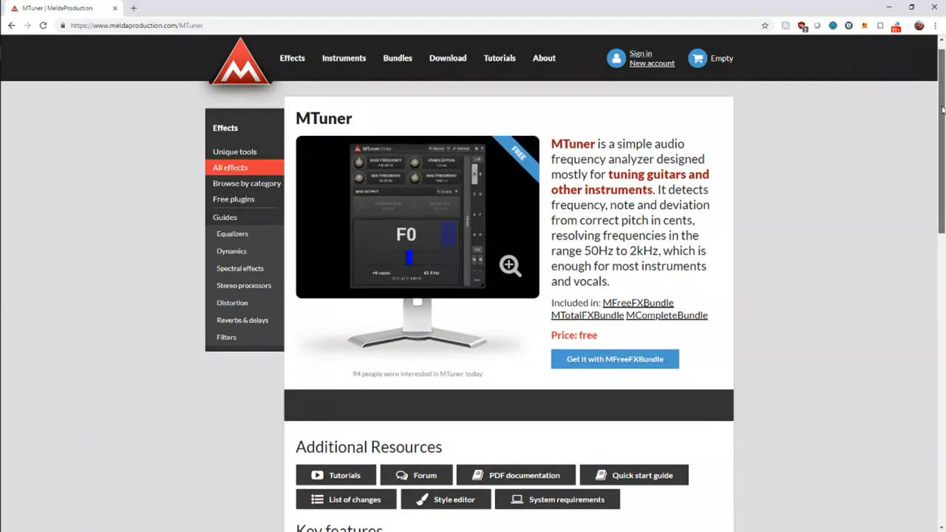
{"action": "left_click", "coordinate": [615, 359]}
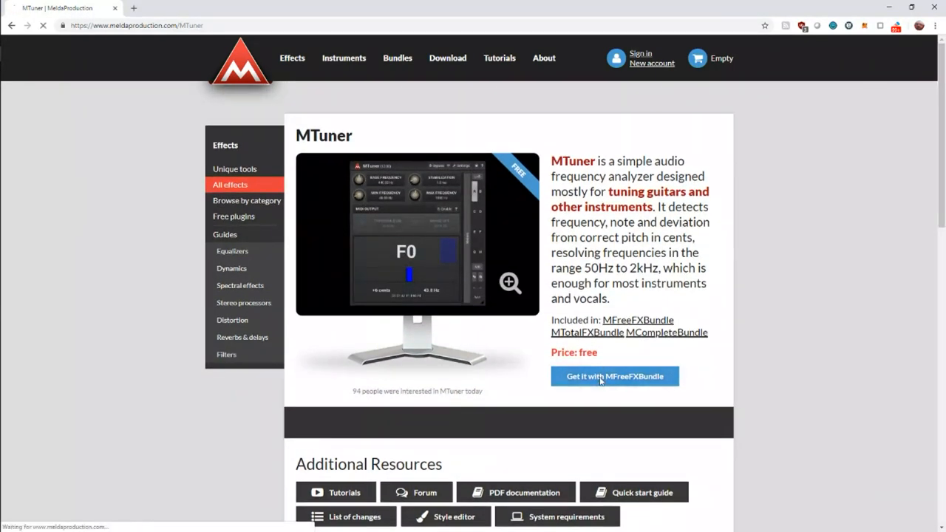
{"action": "left_click", "coordinate": [615, 377]}
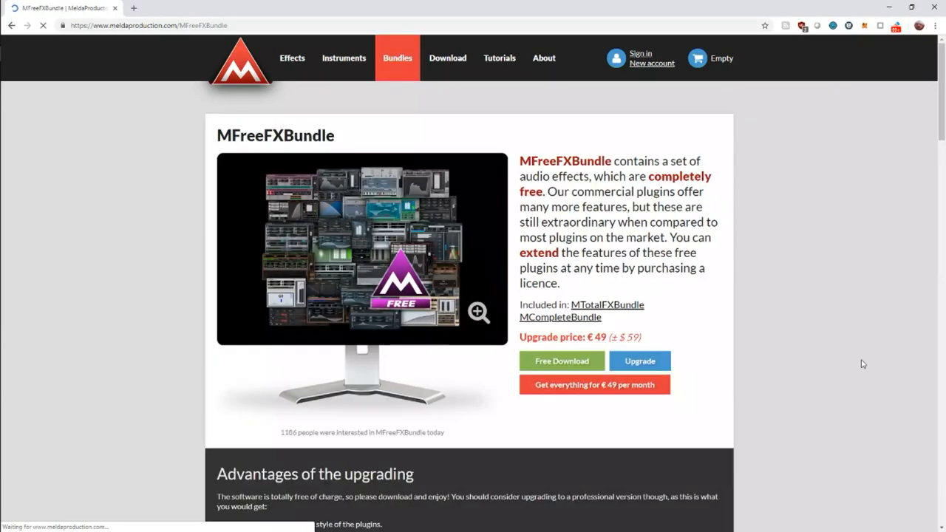
- Look through the bundle's list of free plugins, then return to REAPER
{"action": "scroll", "scroll_direction": "down", "scroll_amount": 3}
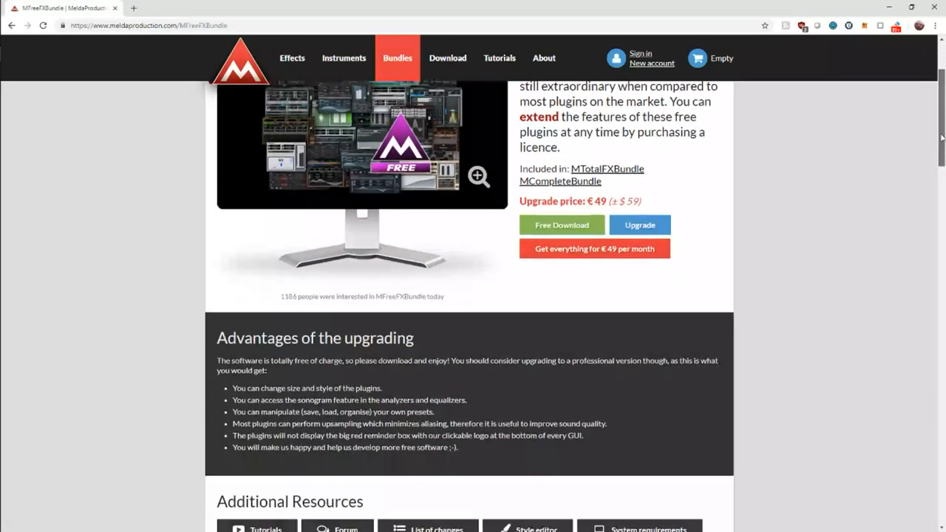
{"action": "scroll", "scroll_direction": "down", "scroll_amount": 3}
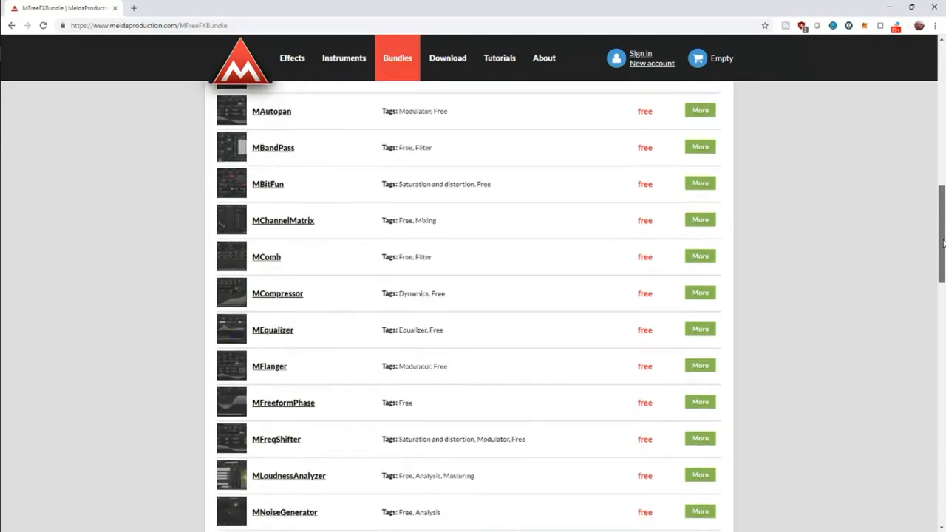
{"action": "scroll", "scroll_direction": "down", "scroll_amount": 3}
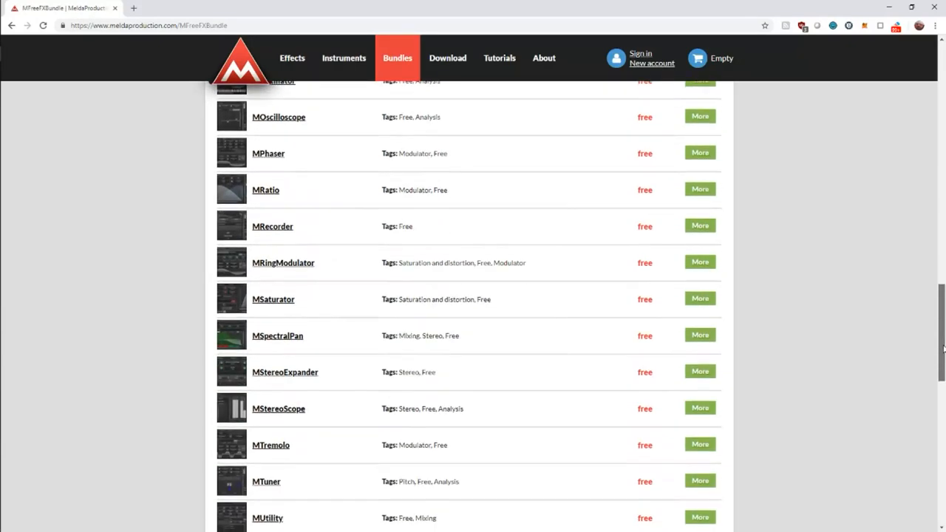
{"action": "scroll", "scroll_direction": "down", "scroll_amount": 3}
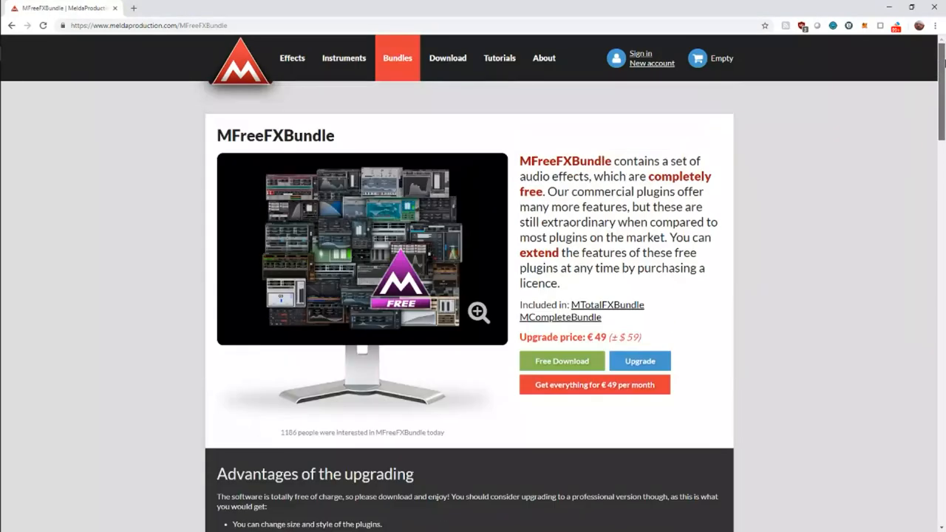
{"action": "key", "text": "alt+tab"}
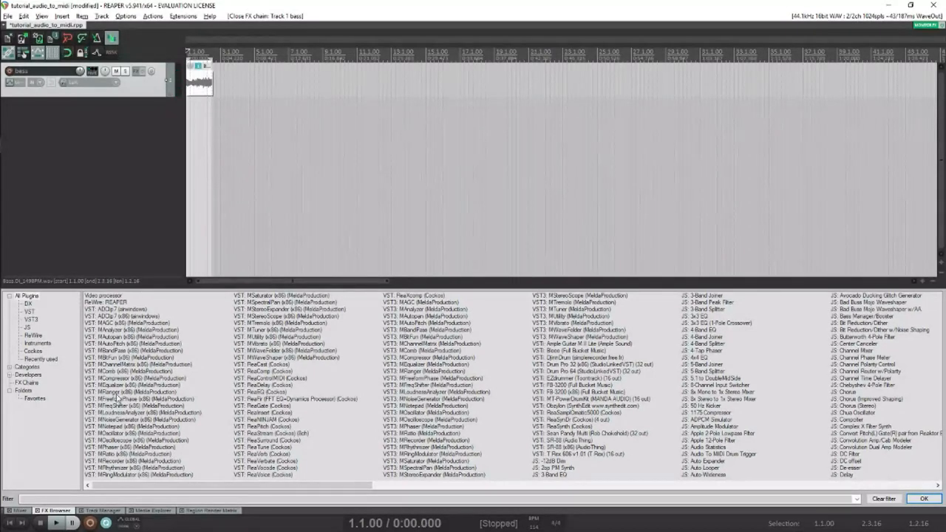
- Search the FX browser for 'reatu', 'mtun' and 'reac' and add ReaTune, MTuner and ReaControlMIDI to the bass track
{"action": "left_click", "coordinate": [29, 494]}
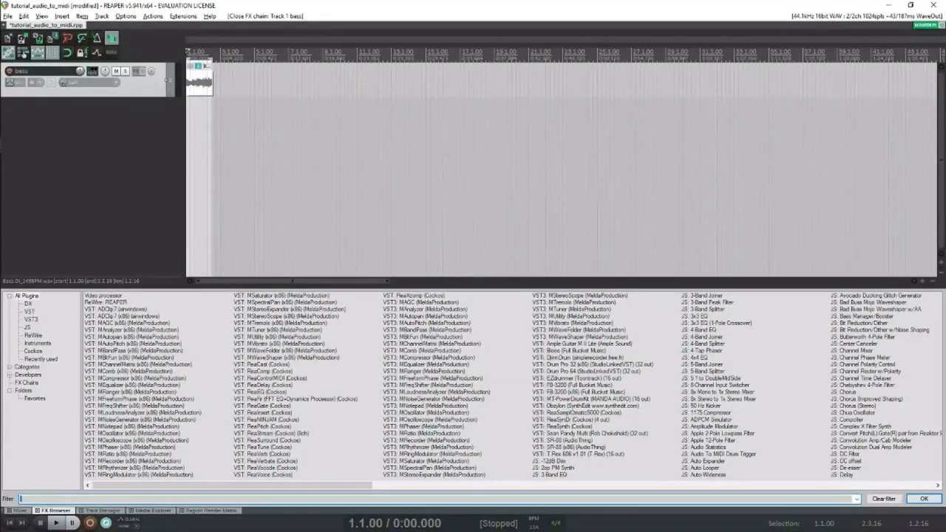
{"action": "type", "text": "reatu"}
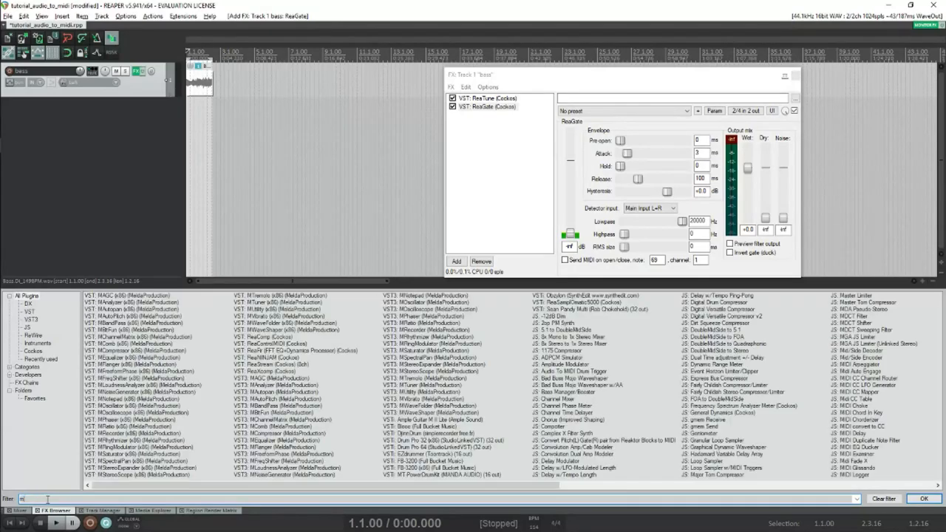
{"action": "type", "text": "mtun"}
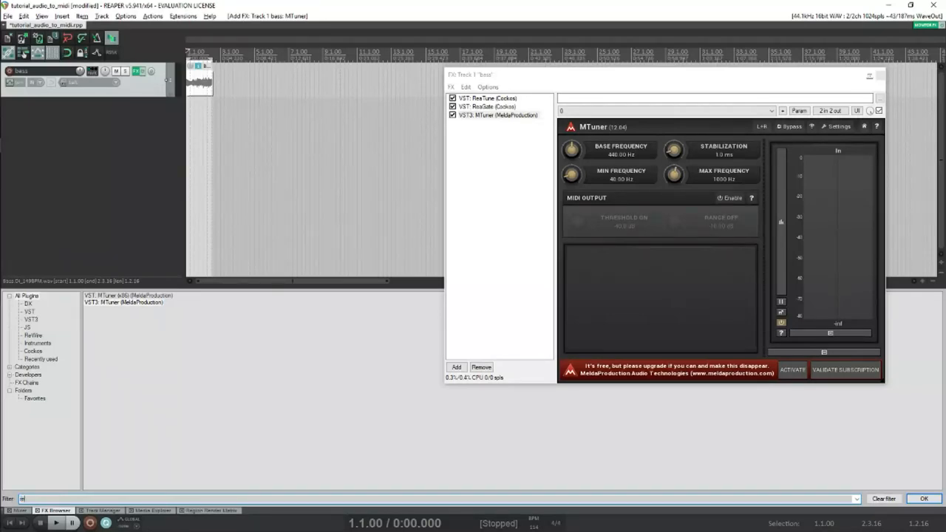
{"action": "type", "text": "reac"}
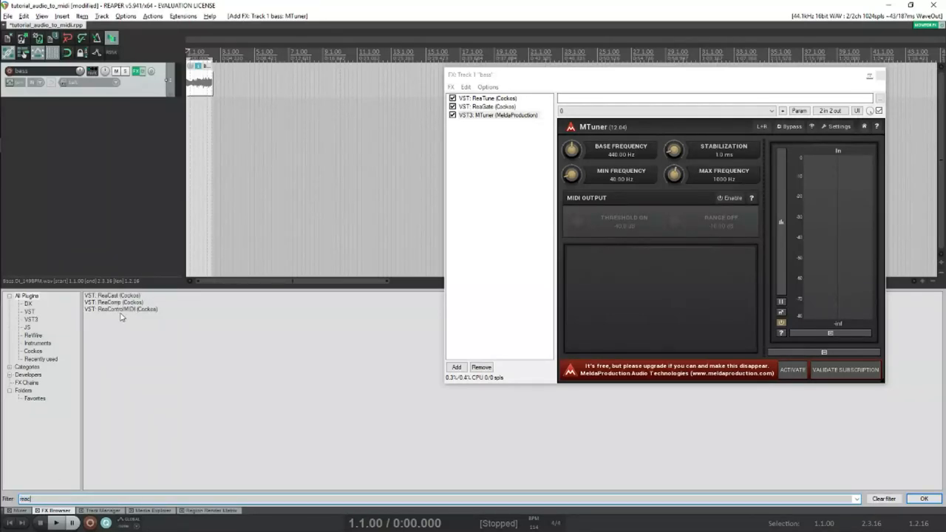
{"action": "double_click", "coordinate": [122, 313]}
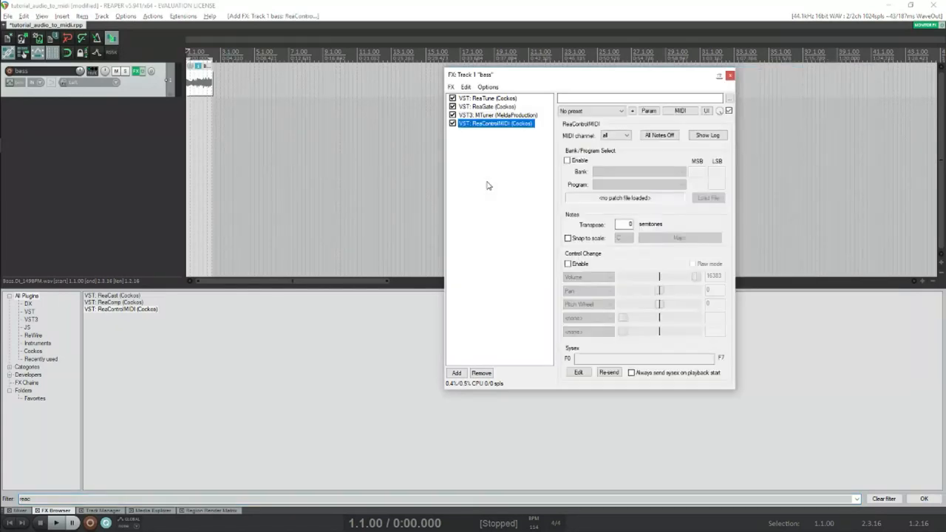
- Enable ReaTune's automatic pitch correction with a 10 ms attack time, then bring up ReaGate
{"action": "left_click", "coordinate": [488, 97]}
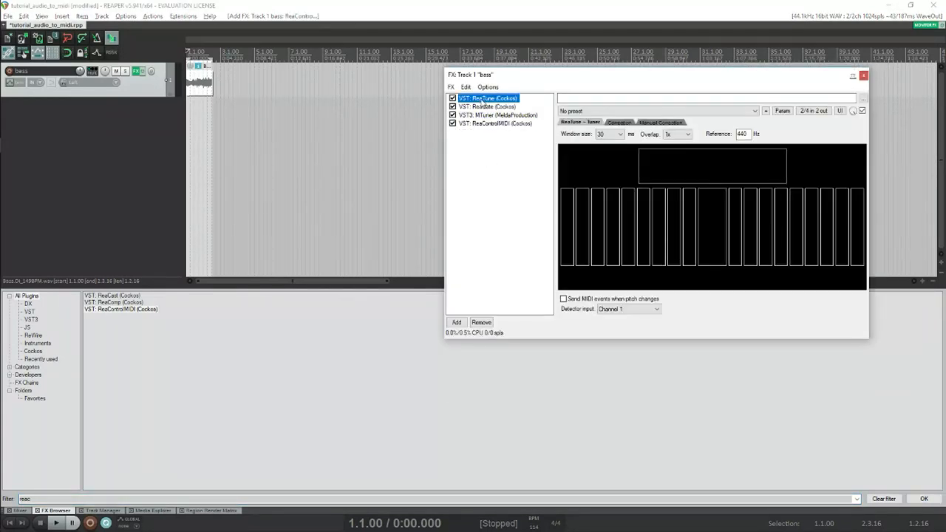
{"action": "left_click", "coordinate": [617, 121]}
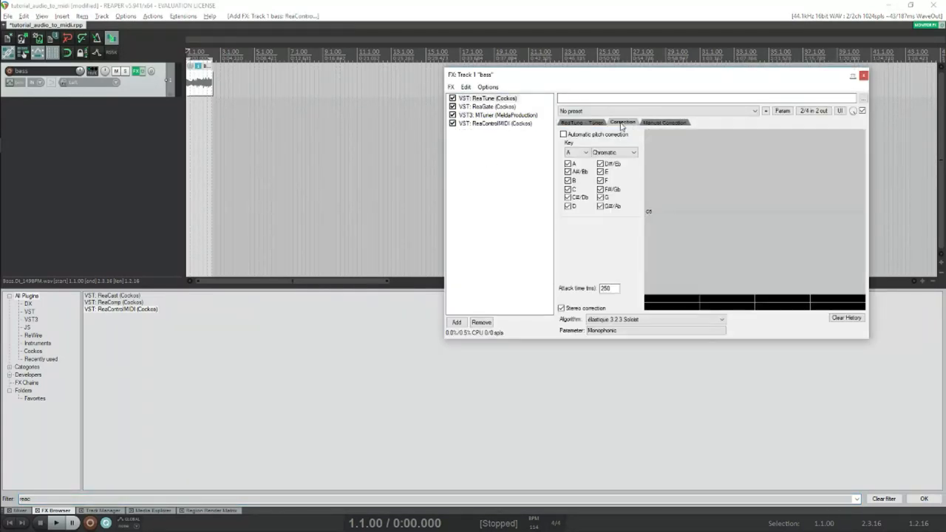
{"action": "left_click", "coordinate": [563, 133]}
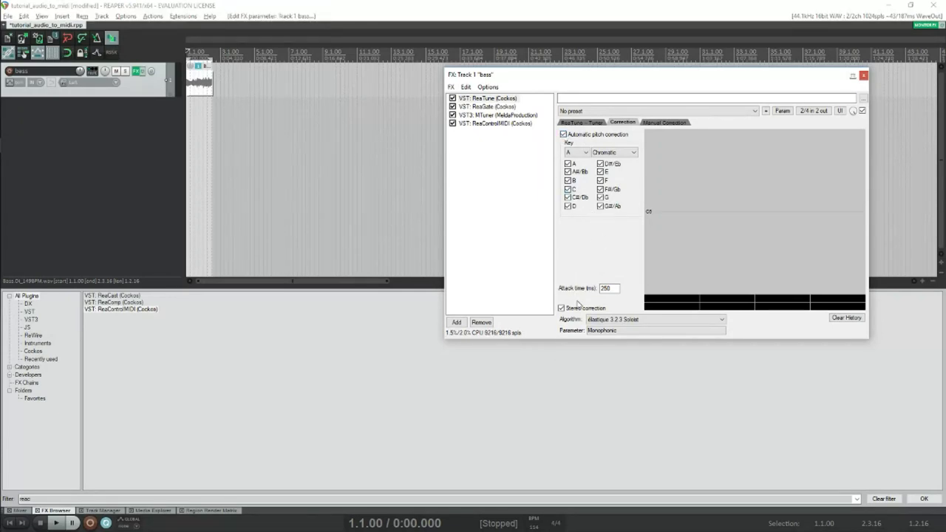
{"action": "type", "text": "1"}
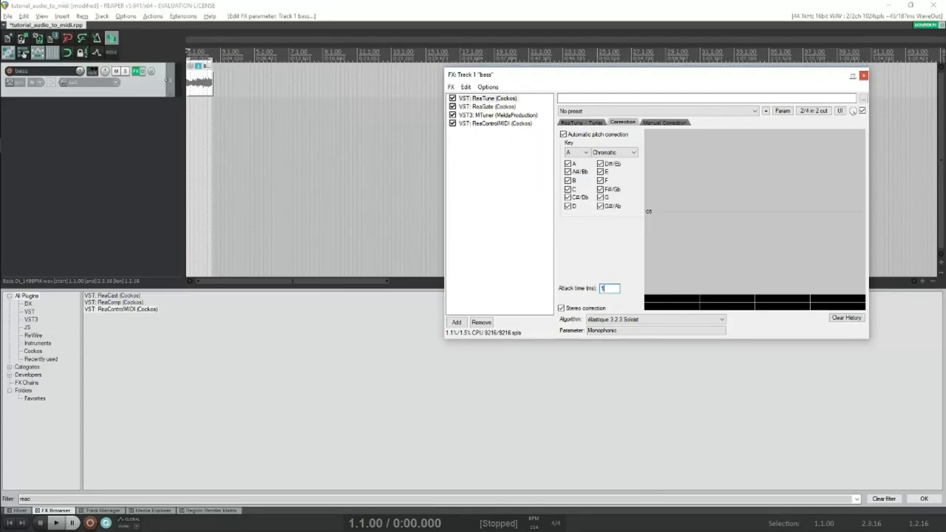
{"action": "type", "text": "0"}
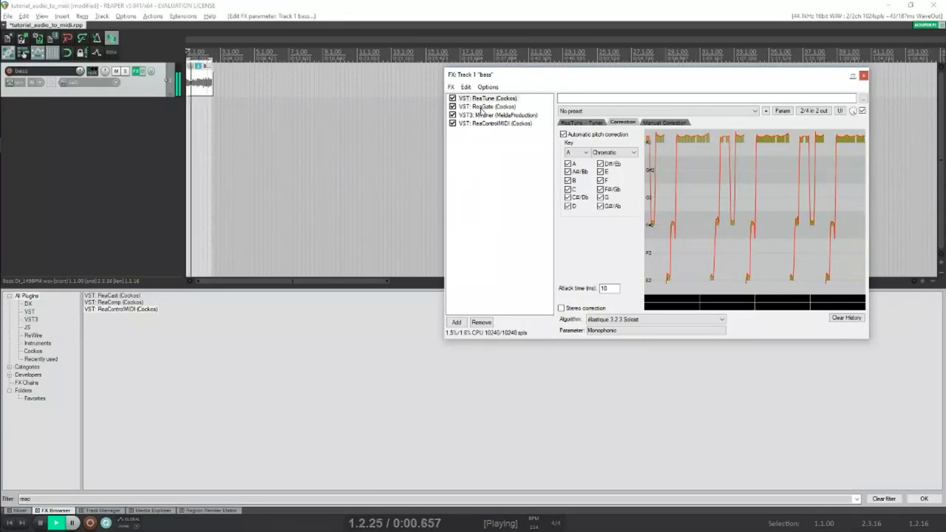
{"action": "left_click", "coordinate": [491, 106]}
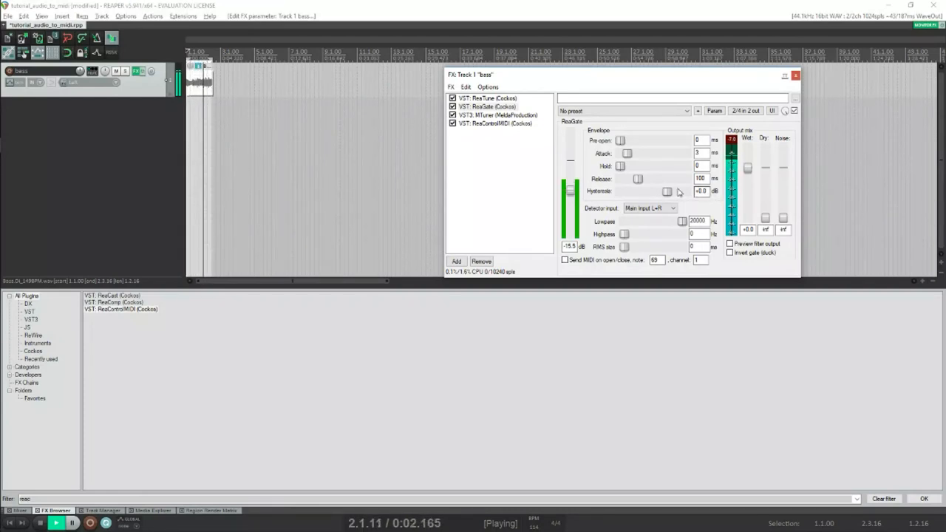
- Lower ReaGate's hysteresis slightly, add ReaControlMIDI to the bass chain and show MTuner's controls
{"action": "left_click_drag", "start_coordinate": [665, 192], "coordinate": [659, 192]}
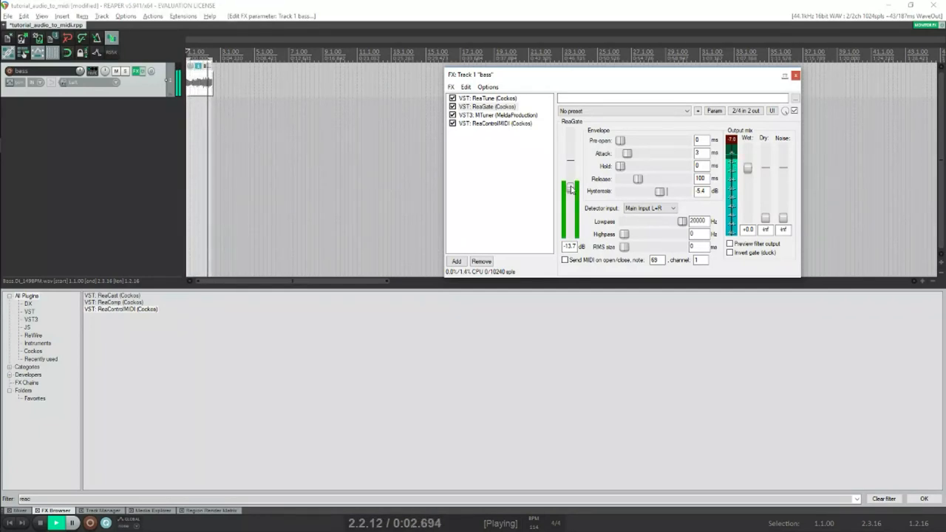
{"action": "left_click_drag", "start_coordinate": [571, 189], "coordinate": [571, 185]}
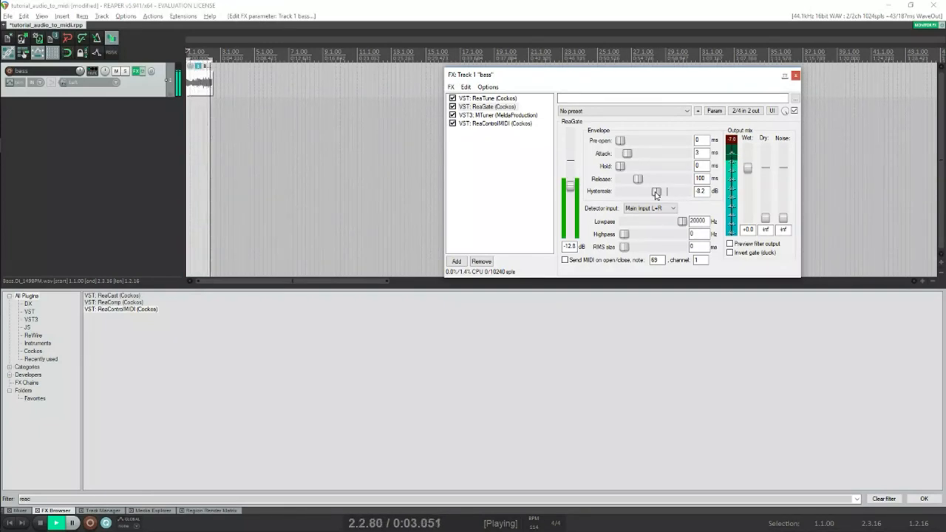
{"action": "left_click_drag", "start_coordinate": [657, 191], "coordinate": [656, 191]}
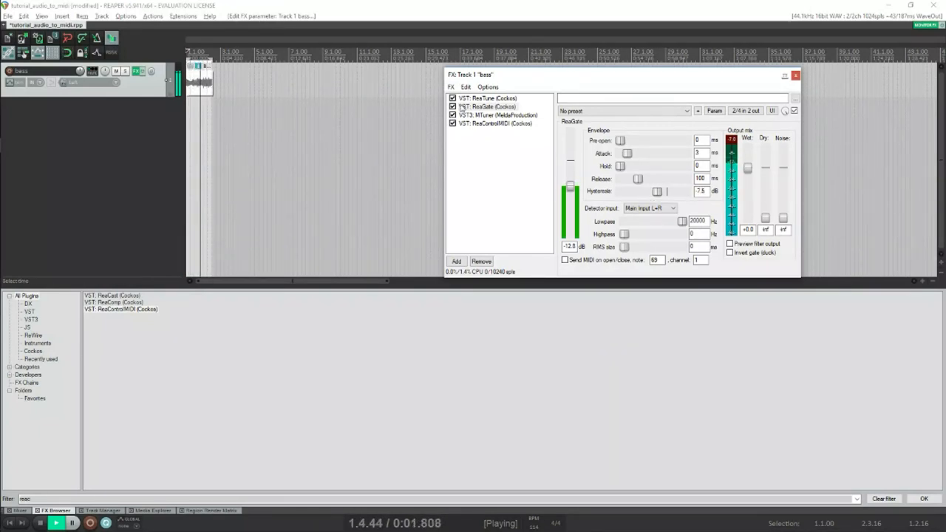
{"action": "left_click", "coordinate": [493, 116]}
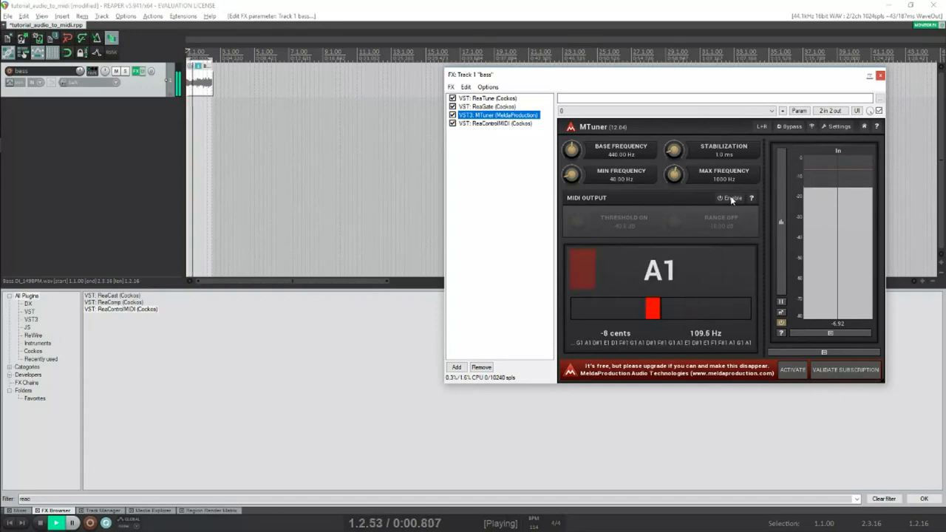
- Turn on MTuner's MIDI output and select ReaControlMIDI in the chain
{"action": "left_click", "coordinate": [731, 198]}
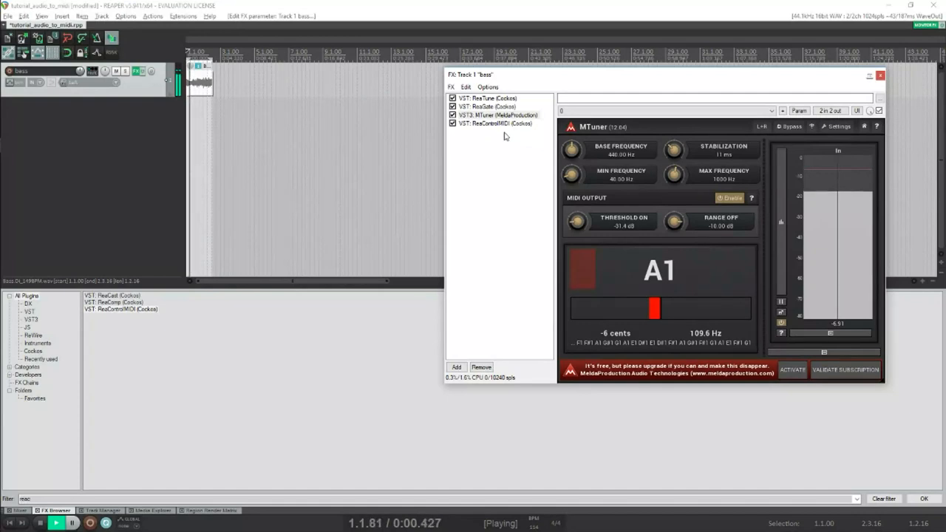
{"action": "left_click", "coordinate": [496, 125]}
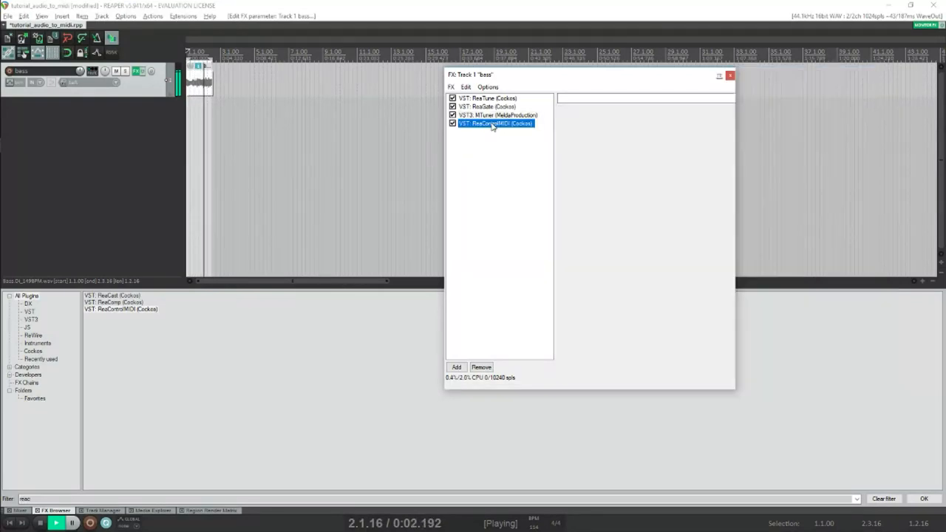
- Try ReaControlMIDI's Snap to scale with the Blues scale, then add a new empty track
{"action": "left_click", "coordinate": [495, 125]}
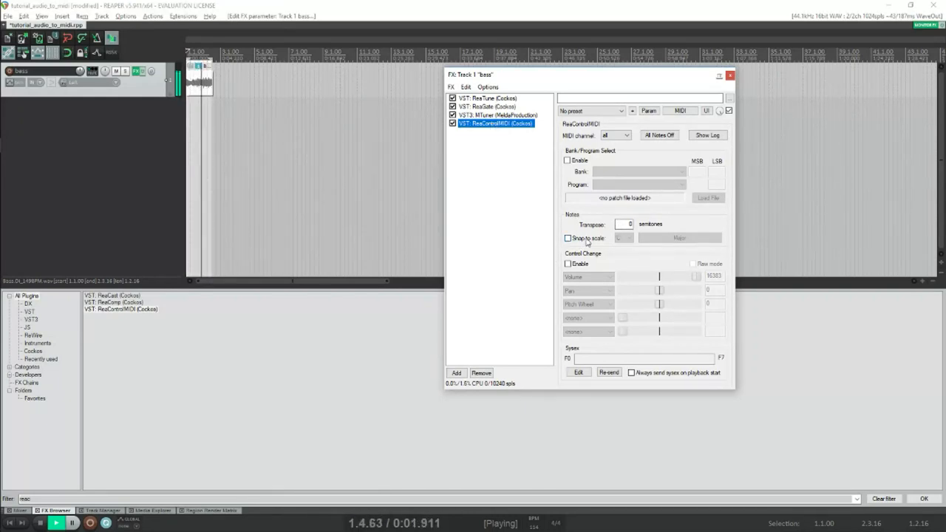
{"action": "left_click", "coordinate": [568, 237]}
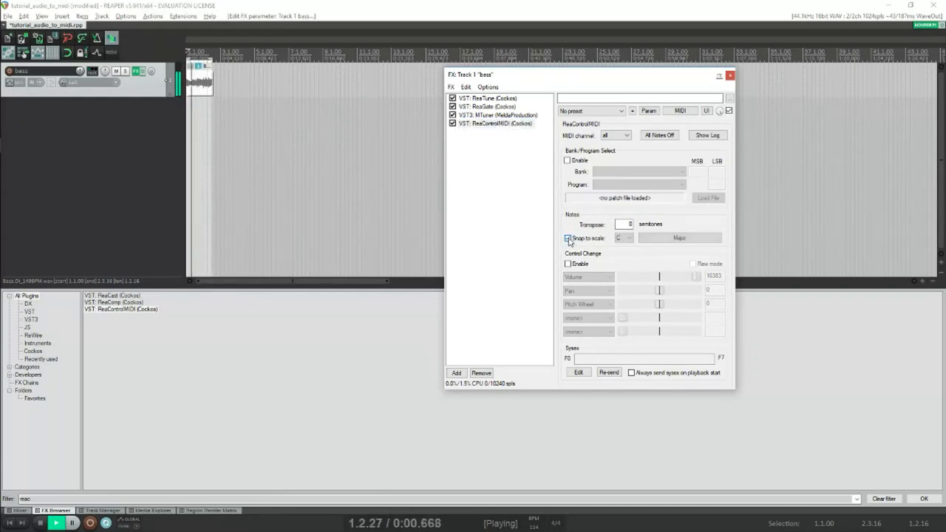
{"action": "left_click", "coordinate": [621, 236]}
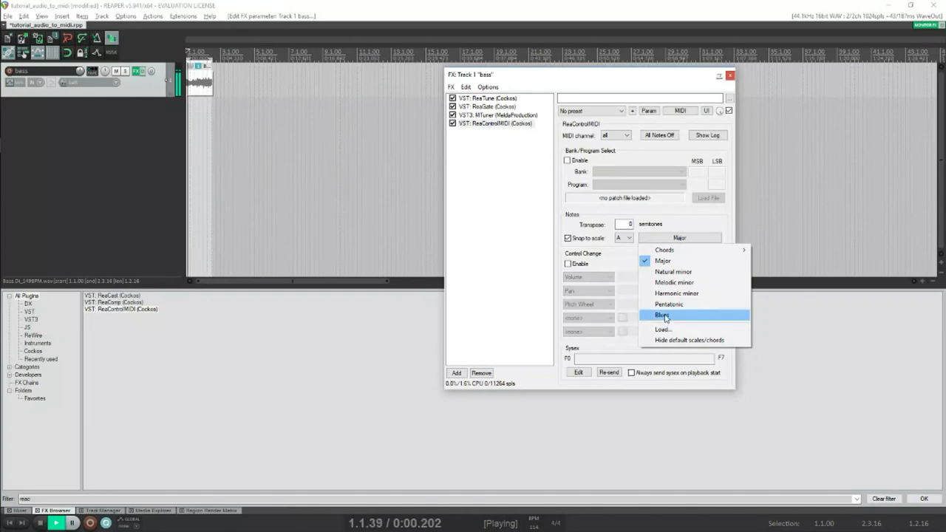
{"action": "left_click", "coordinate": [663, 315]}
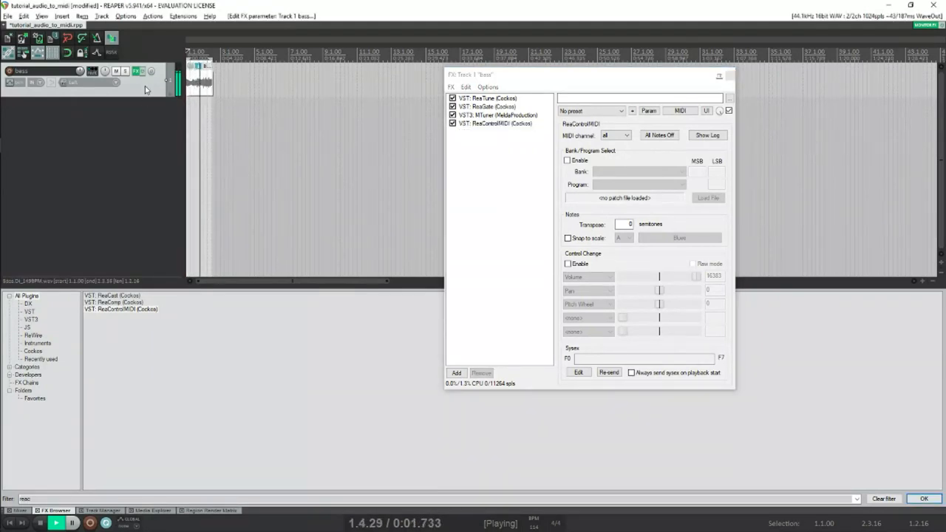
{"action": "left_click", "coordinate": [72, 525]}
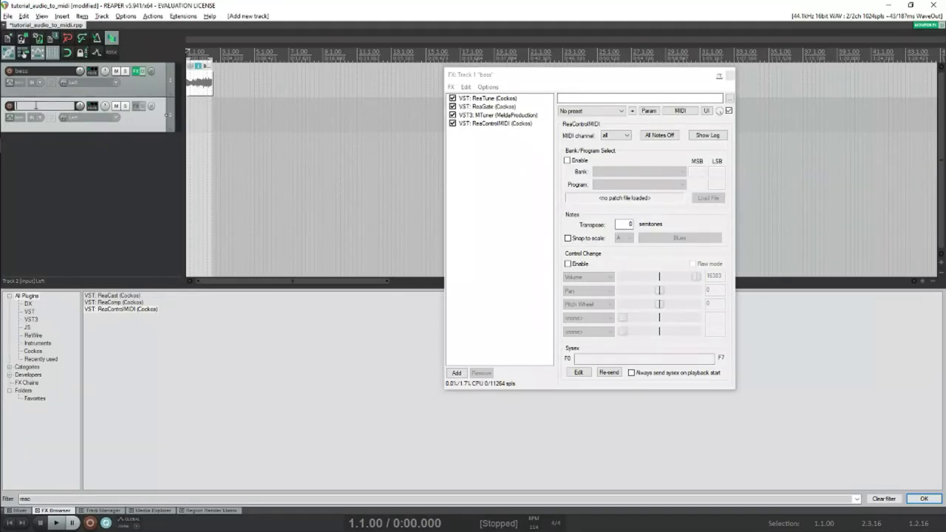
- Name the track 'synth', lower its ReaSynth volume to about -10.5 dB and set ReaControlMIDI's Transpose to 12
{"action": "type", "text": "synth"}
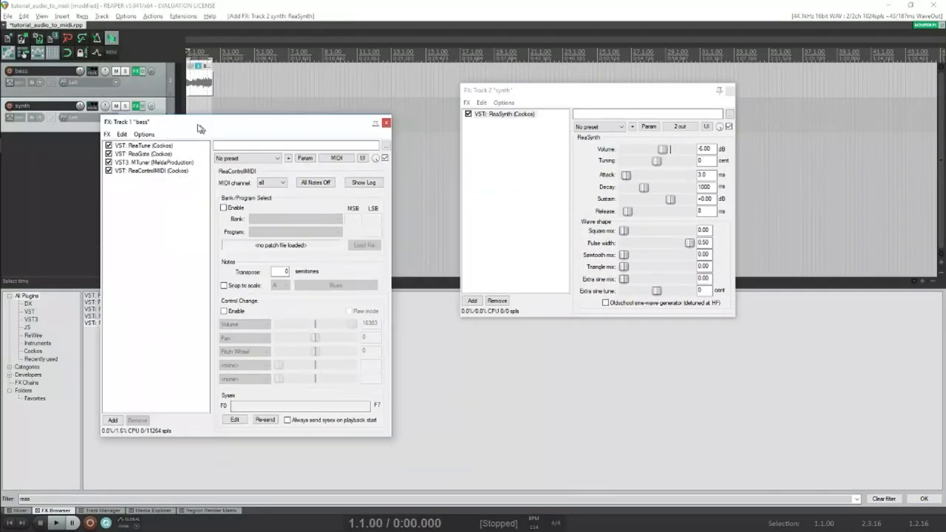
{"action": "left_click_drag", "start_coordinate": [200, 121], "coordinate": [259, 142]}
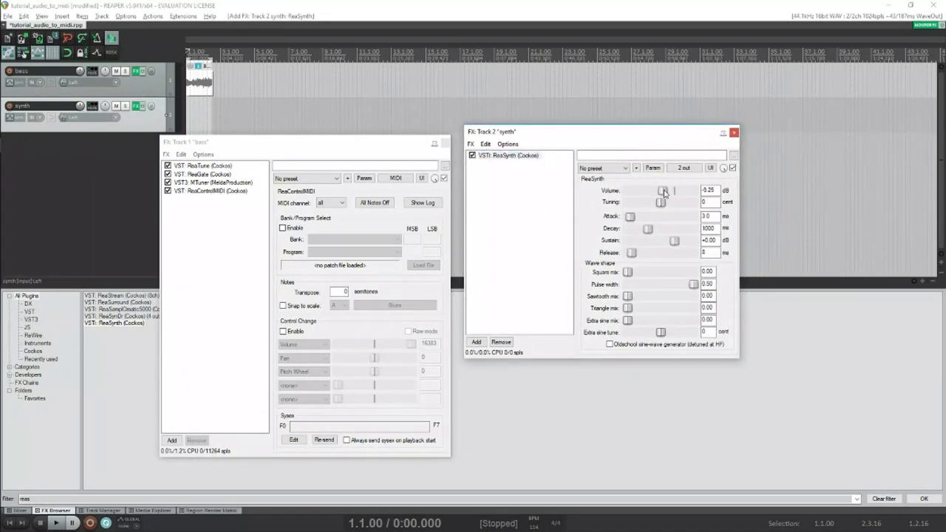
{"action": "left_click_drag", "start_coordinate": [662, 191], "coordinate": [659, 193]}
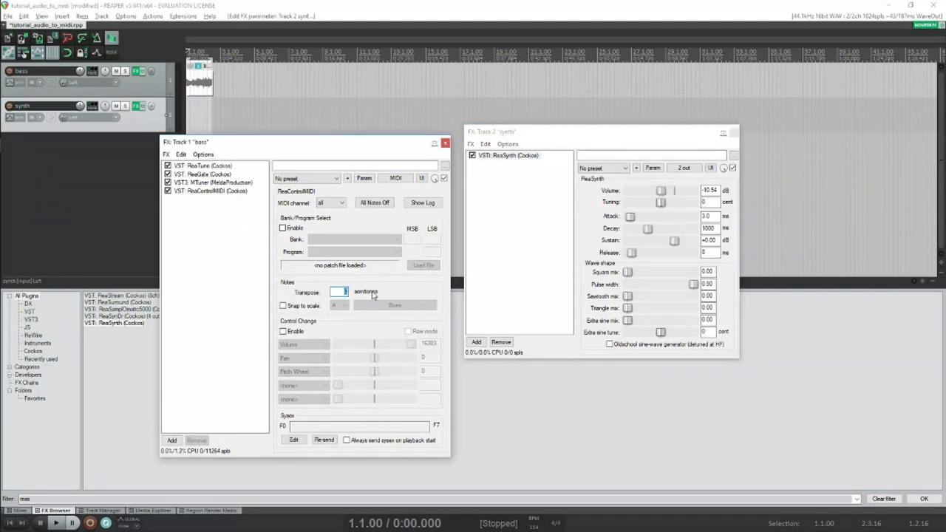
{"action": "type", "text": "12"}
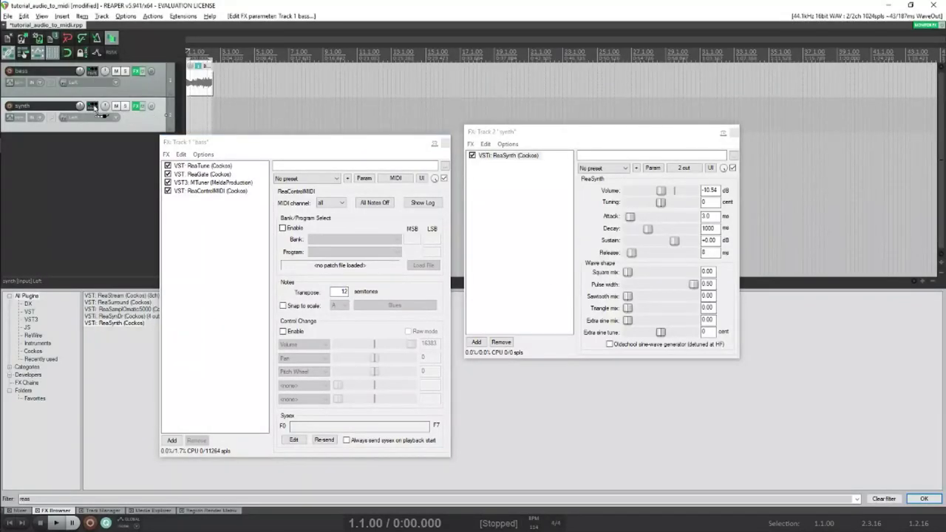
- Create a send from the bass track to the synth track with audio source set to None, MIDI only
{"action": "left_click", "coordinate": [91, 92]}
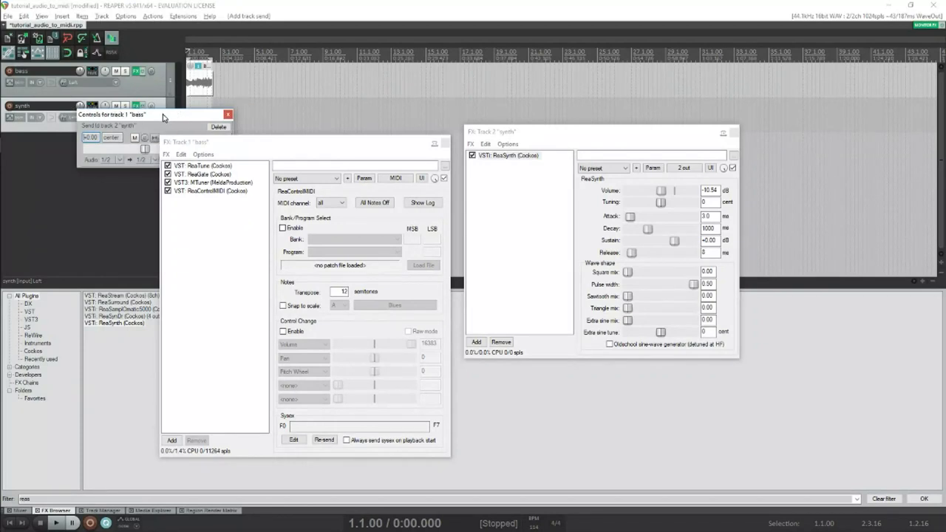
{"action": "left_click", "coordinate": [47, 156]}
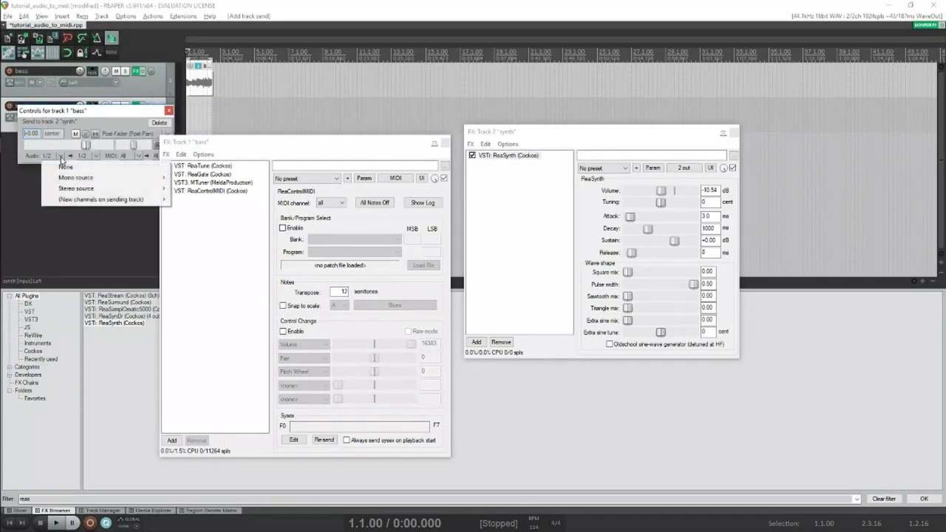
{"action": "left_click", "coordinate": [65, 171]}
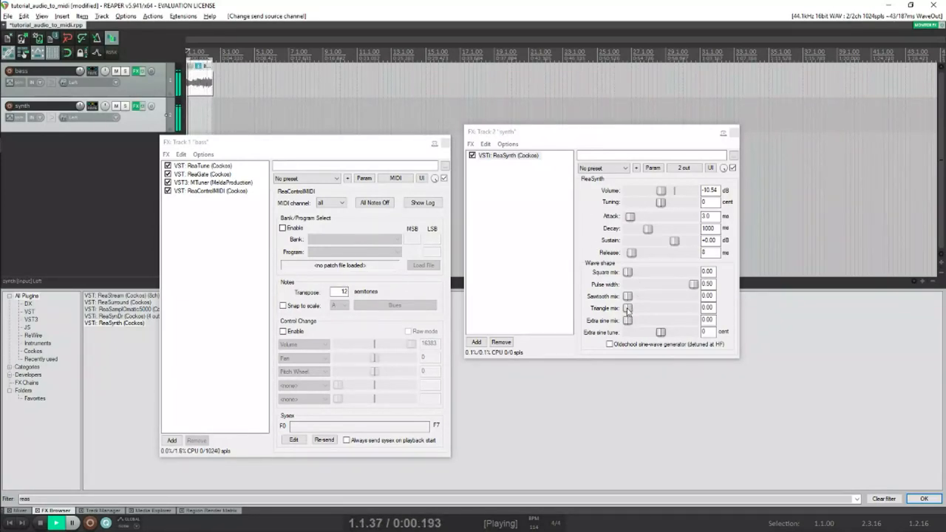
- Adjust ReaSynth's triangle and square wave mix and its volume while the bass plays
{"action": "left_click_drag", "start_coordinate": [627, 309], "coordinate": [681, 309]}
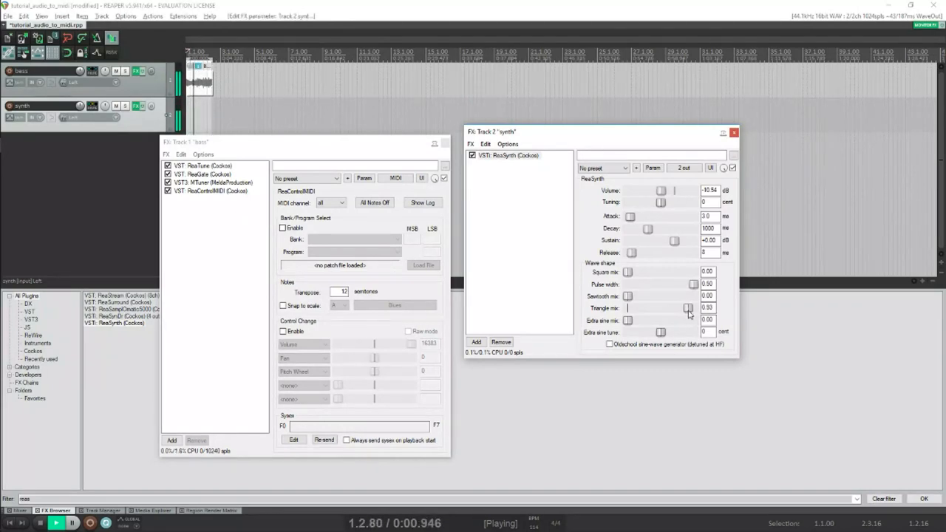
{"action": "left_click_drag", "start_coordinate": [674, 190], "coordinate": [667, 190]}
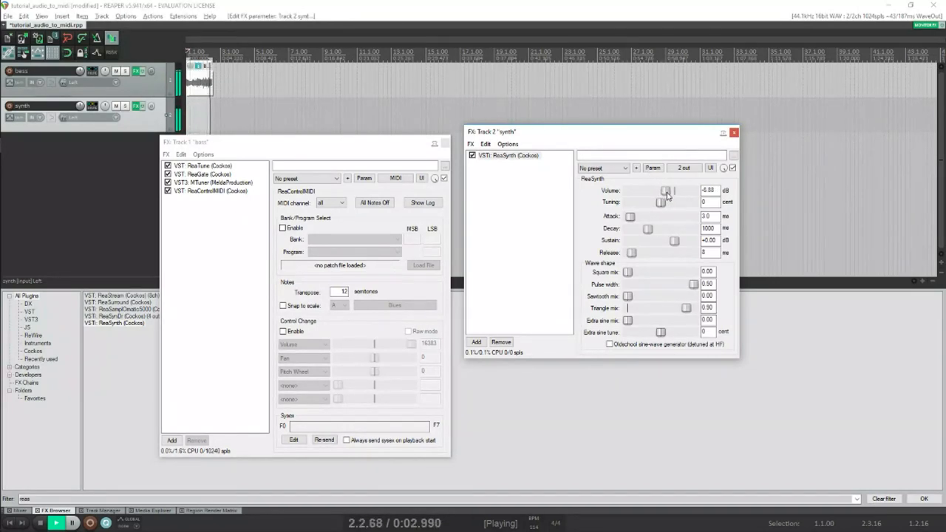
{"action": "left_click_drag", "start_coordinate": [668, 191], "coordinate": [665, 194]}
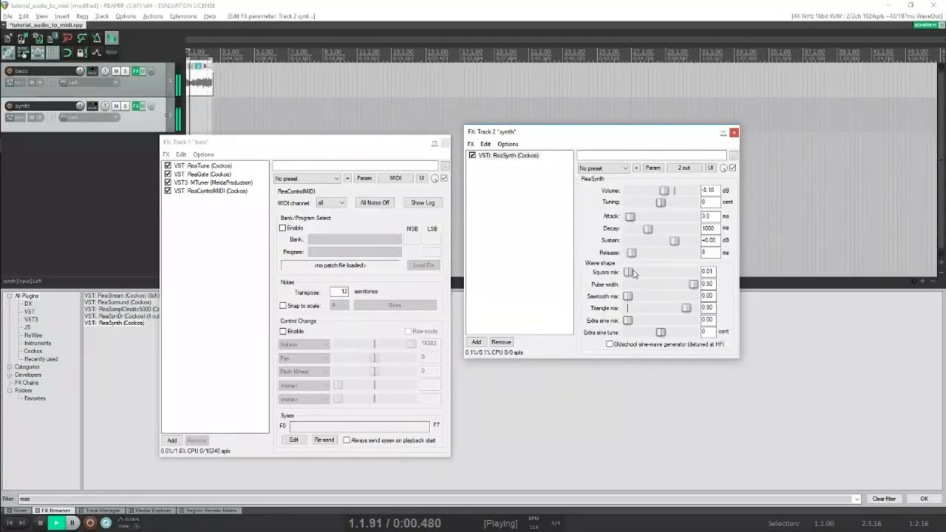
{"action": "left_click_drag", "start_coordinate": [633, 272], "coordinate": [654, 272]}
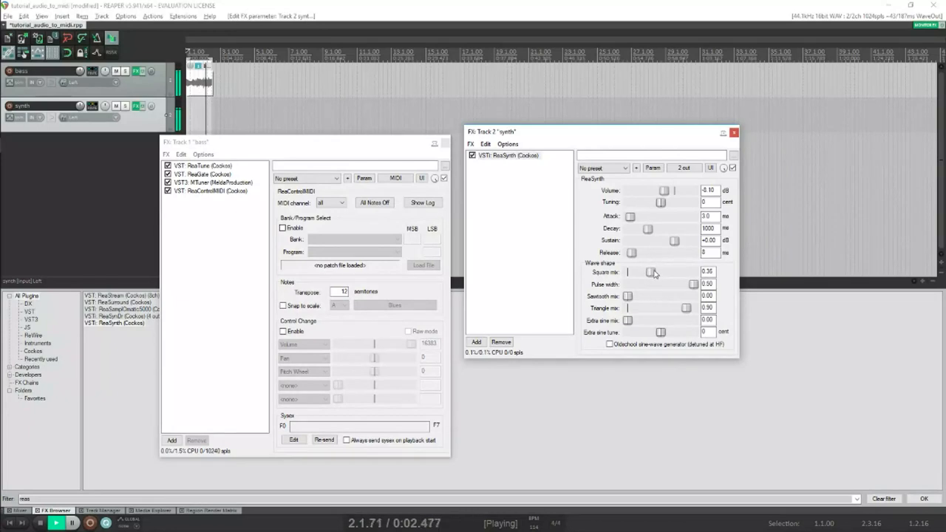
{"action": "left_click_drag", "start_coordinate": [650, 272], "coordinate": [663, 272]}
{"action": "type", "text": "0"}
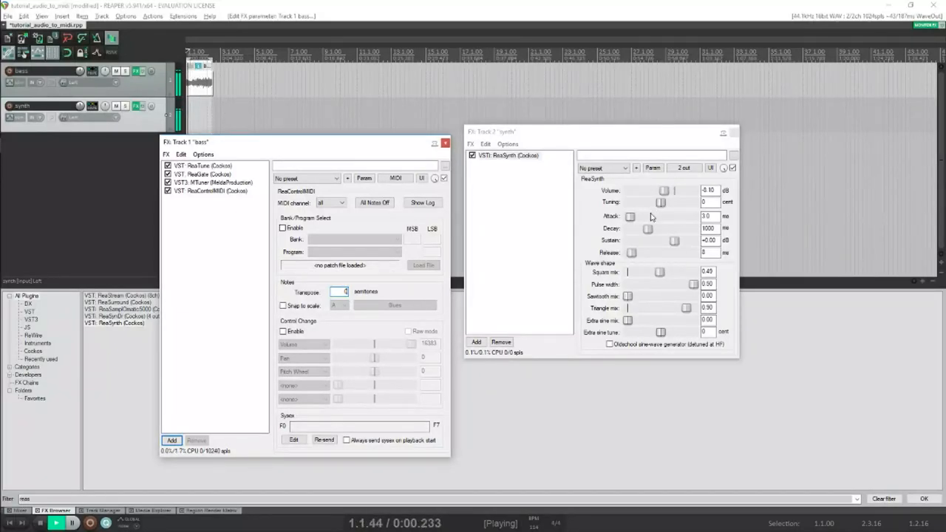
- Reshape ReaSynth's decay, sustain and extra sine mix, bringing its volume to about -4 dB
{"action": "left_click_drag", "start_coordinate": [648, 227], "coordinate": [636, 228]}
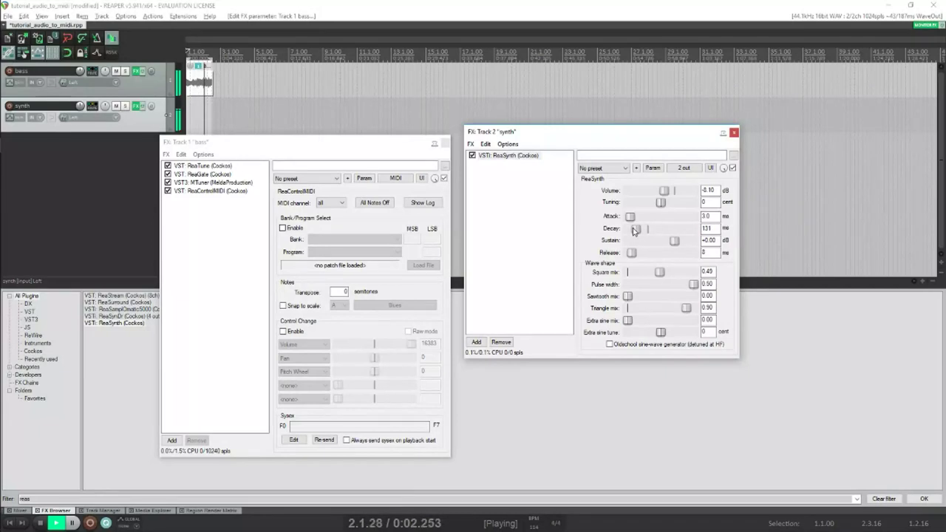
{"action": "left_click_drag", "start_coordinate": [674, 240], "coordinate": [668, 239]}
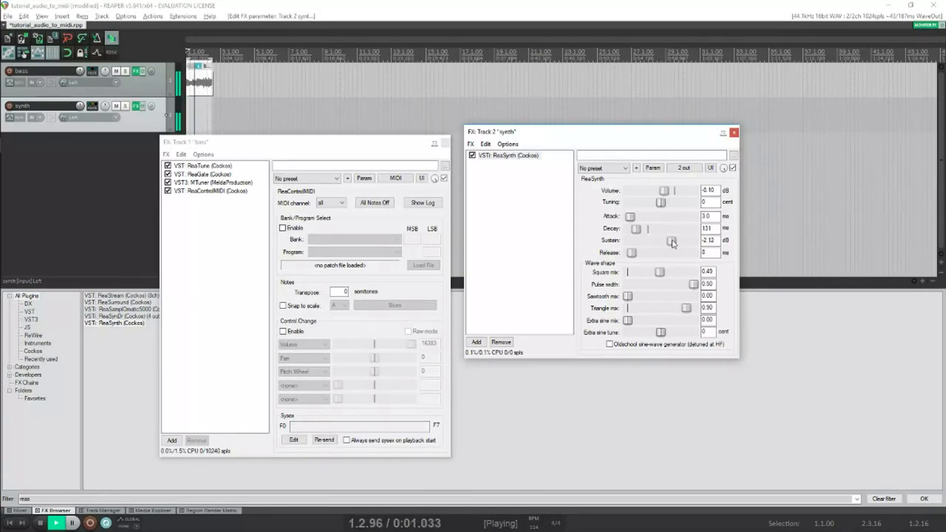
{"action": "left_click_drag", "start_coordinate": [673, 239], "coordinate": [668, 243]}
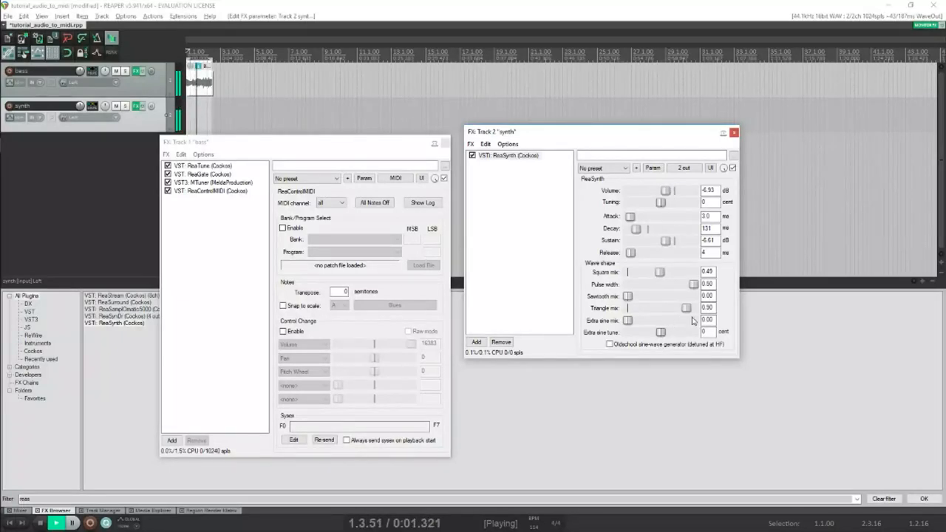
{"action": "left_click_drag", "start_coordinate": [628, 331], "coordinate": [662, 331]}
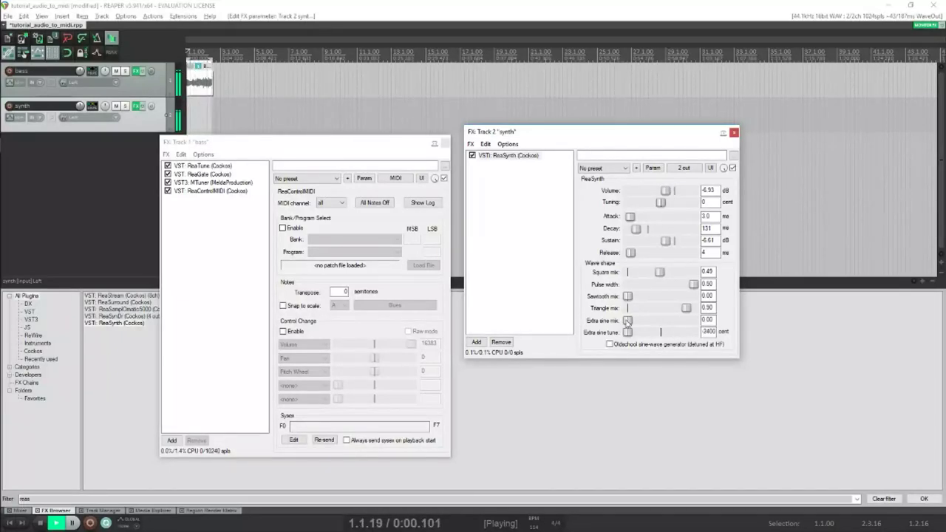
{"action": "left_click_drag", "start_coordinate": [627, 319], "coordinate": [652, 320]}
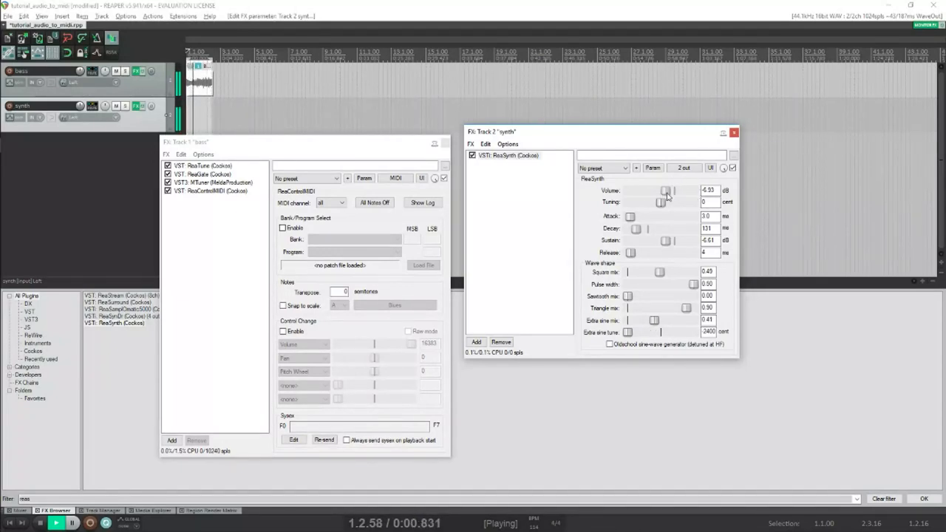
{"action": "left_click_drag", "start_coordinate": [669, 191], "coordinate": [675, 191]}
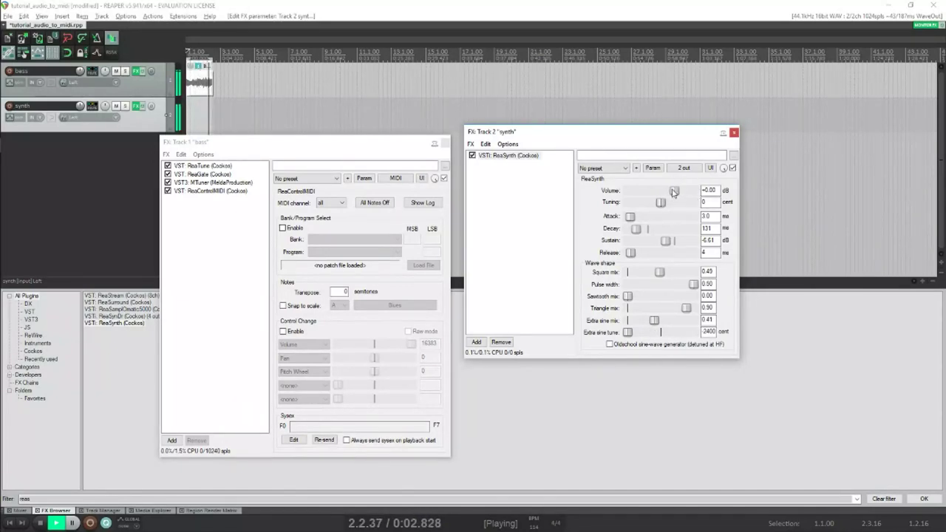
{"action": "left_click_drag", "start_coordinate": [672, 189], "coordinate": [669, 189]}
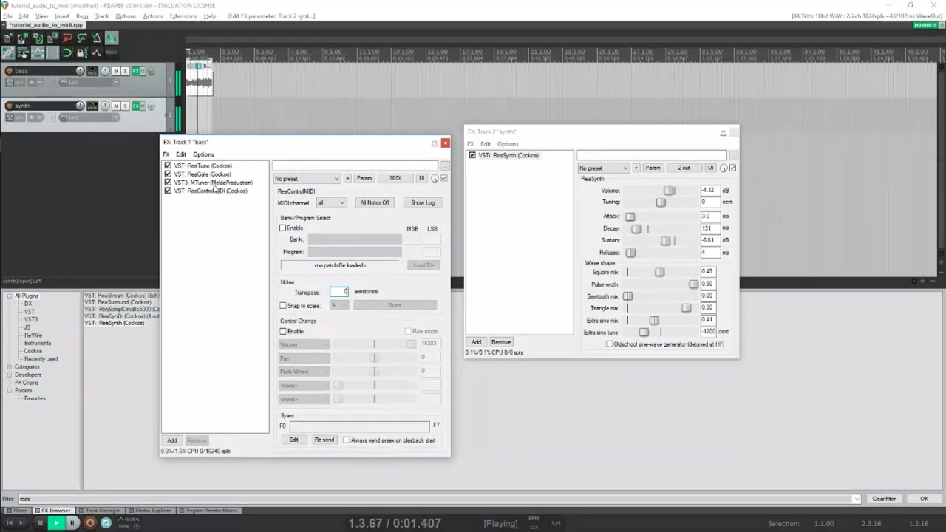
- Turn off ReaControlMIDI's Snap to scale and record the bass MIDI onto the armed synth track
{"action": "left_click", "coordinate": [213, 191]}
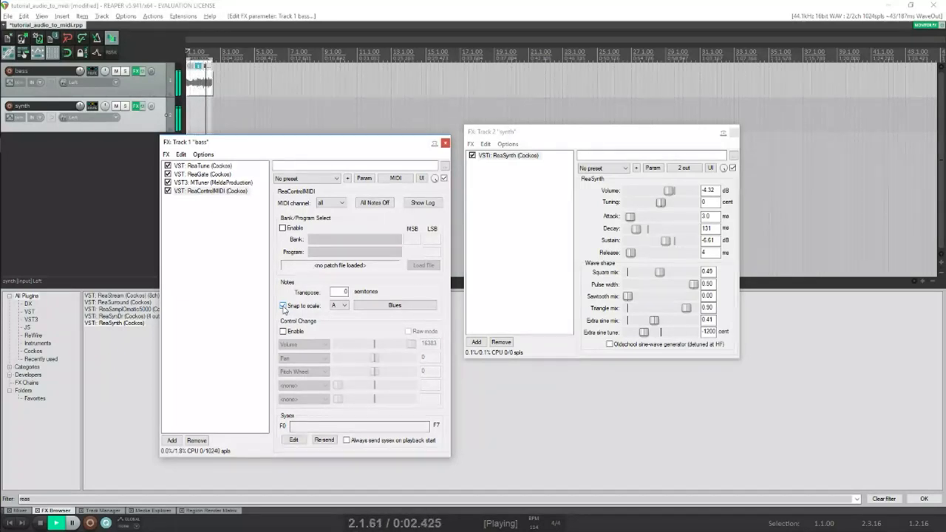
{"action": "left_click", "coordinate": [284, 305]}
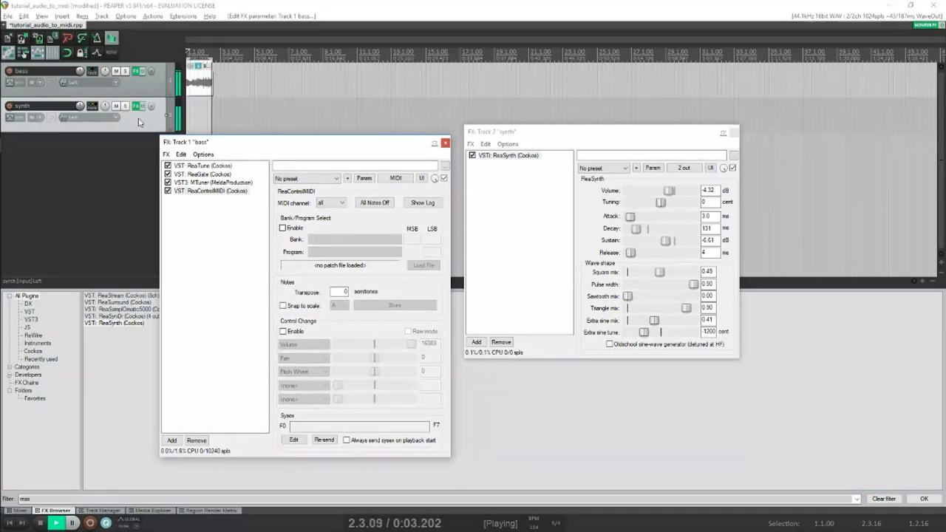
{"action": "left_click_drag", "start_coordinate": [186, 142], "coordinate": [269, 171]}
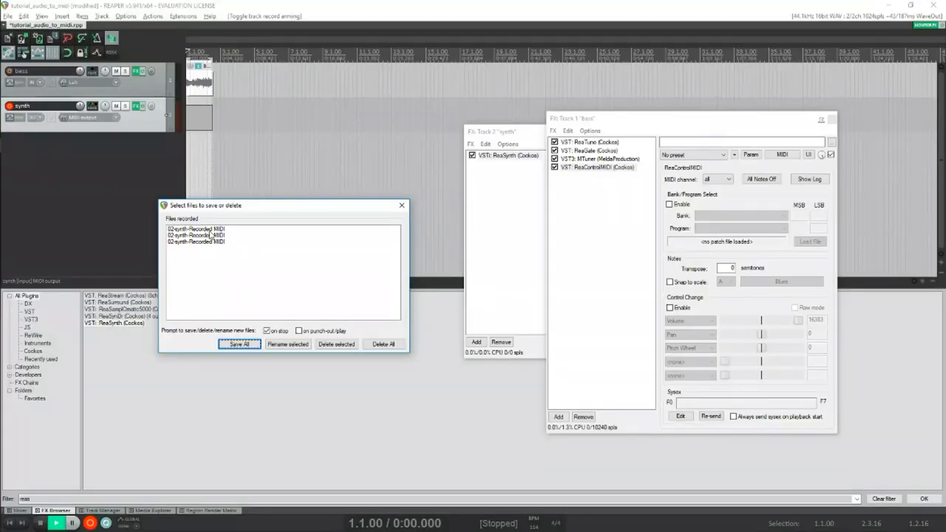
- Delete the unwanted recorded MIDI file in the recorded-files dialog and confirm
{"action": "left_click", "coordinate": [195, 228]}
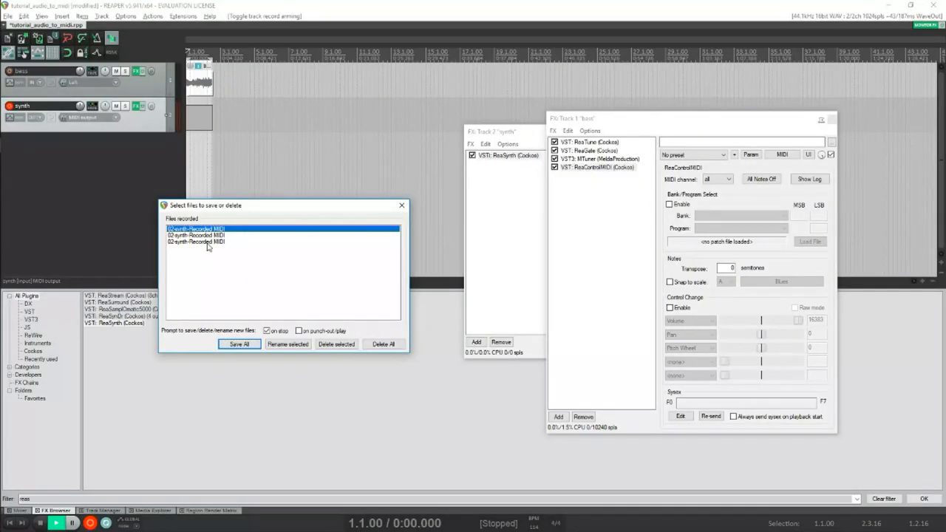
{"action": "left_click", "coordinate": [335, 343]}
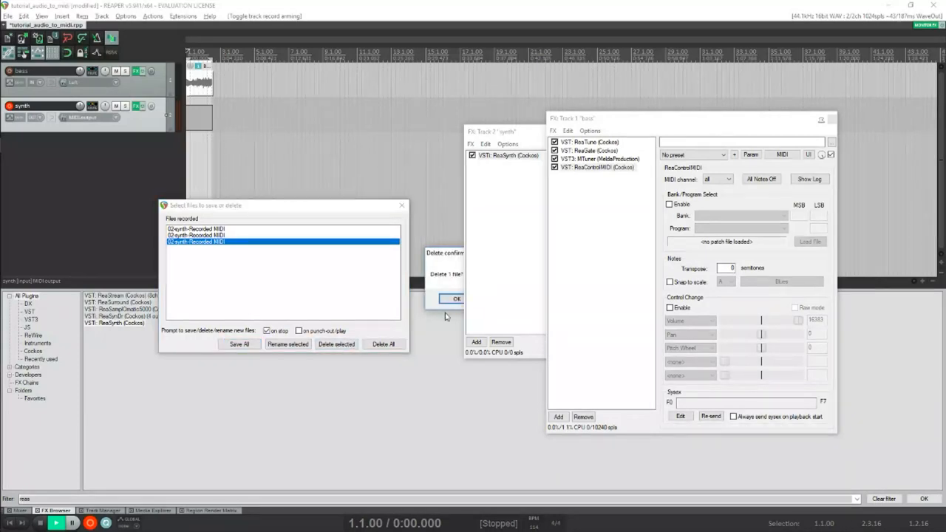
{"action": "left_click", "coordinate": [452, 298]}
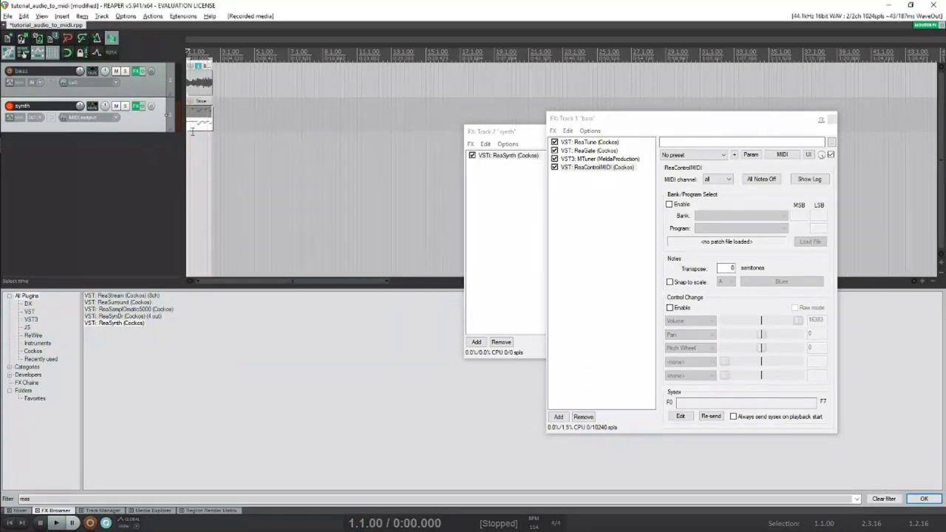
- Crop the synth track's recorded item down to its active take
{"action": "right_click", "coordinate": [202, 118]}
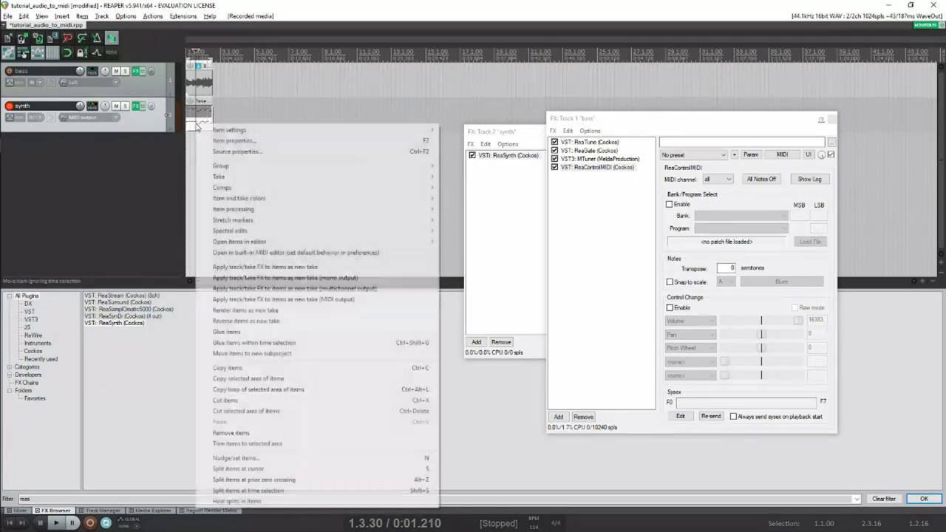
{"action": "mouse_move", "coordinate": [219, 178]}
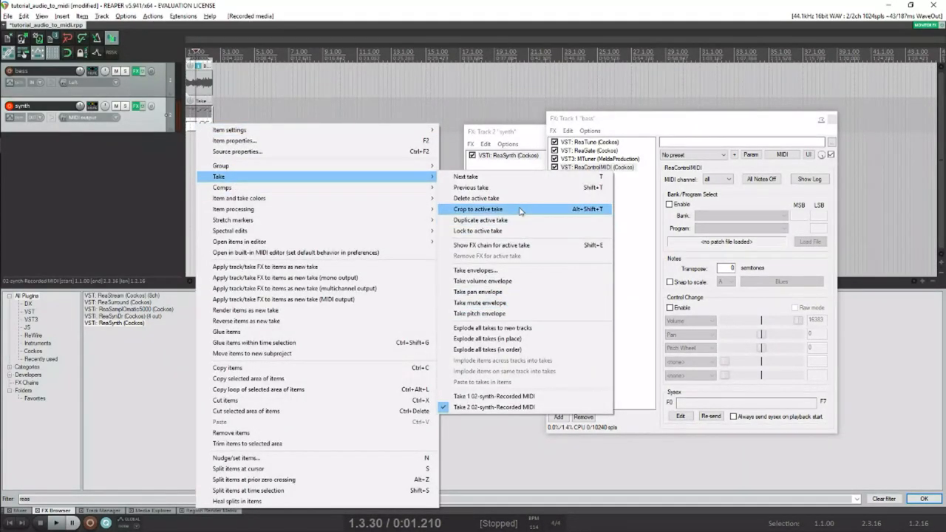
{"action": "left_click", "coordinate": [476, 213]}
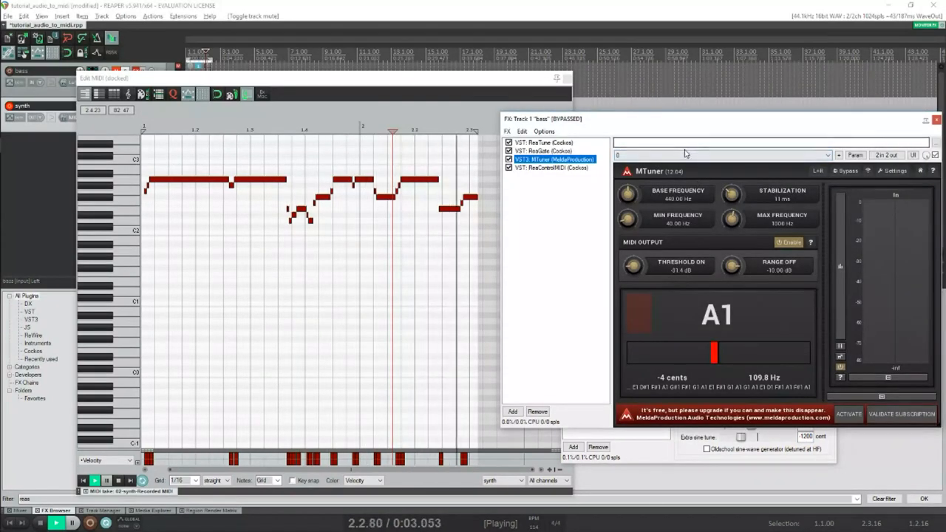
- Review the bass track's ReaGate and MTuner plugin settings during playback
{"action": "left_click", "coordinate": [543, 151]}
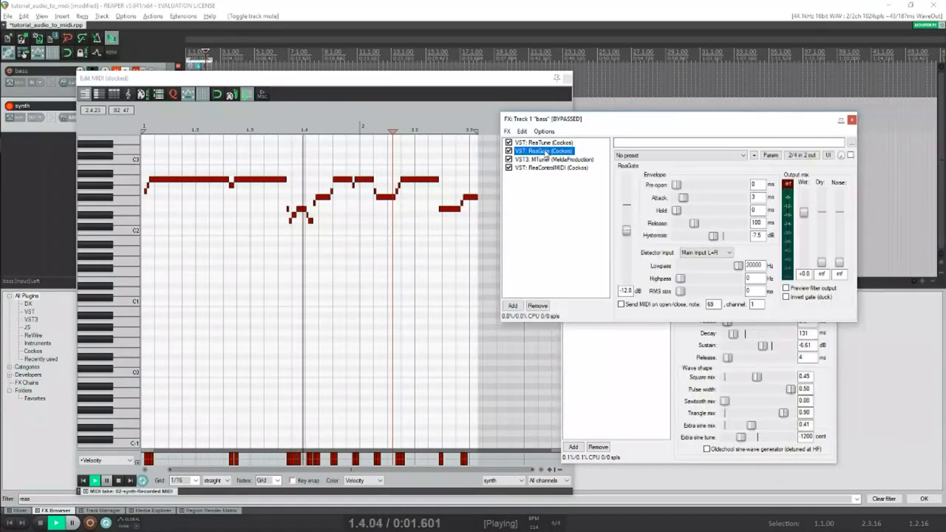
{"action": "left_click", "coordinate": [544, 142]}
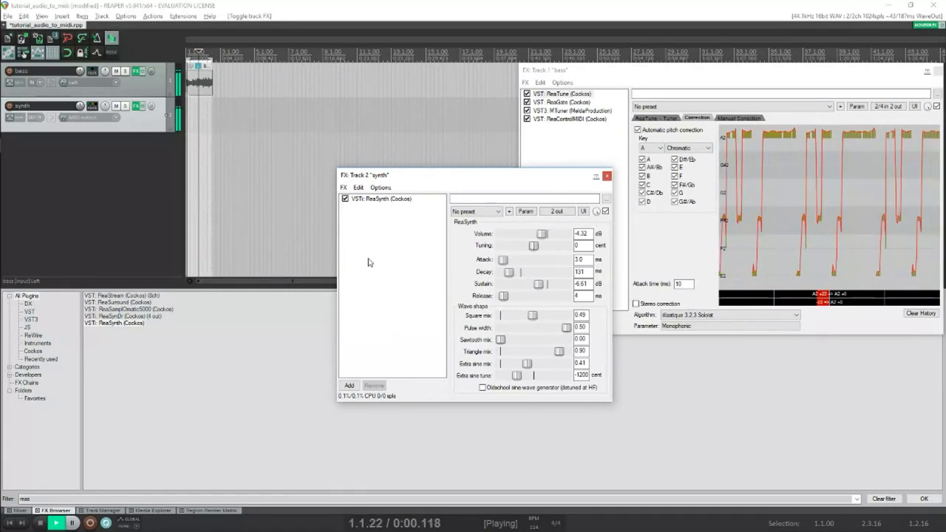
- Copy ReaSynth and paste a second instance into the synth track's FX chain
{"action": "right_click", "coordinate": [377, 198]}
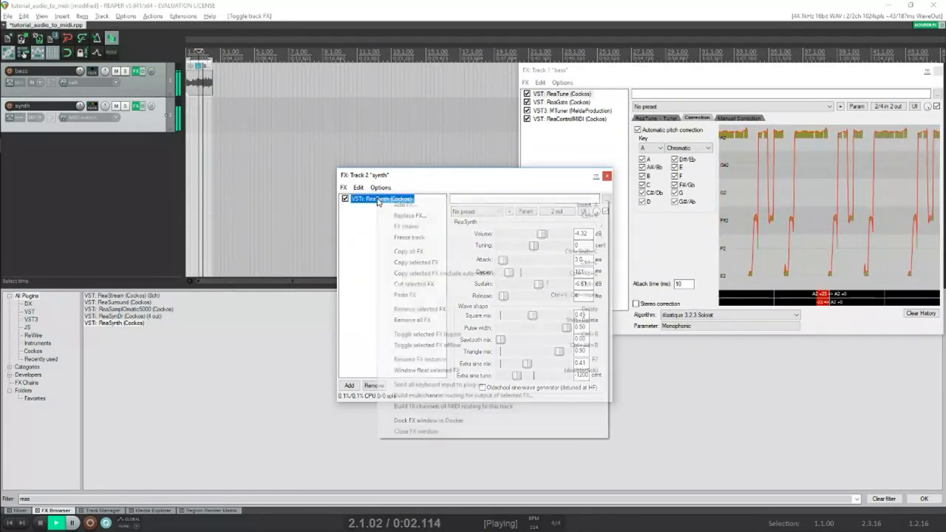
{"action": "mouse_move", "coordinate": [405, 252]}
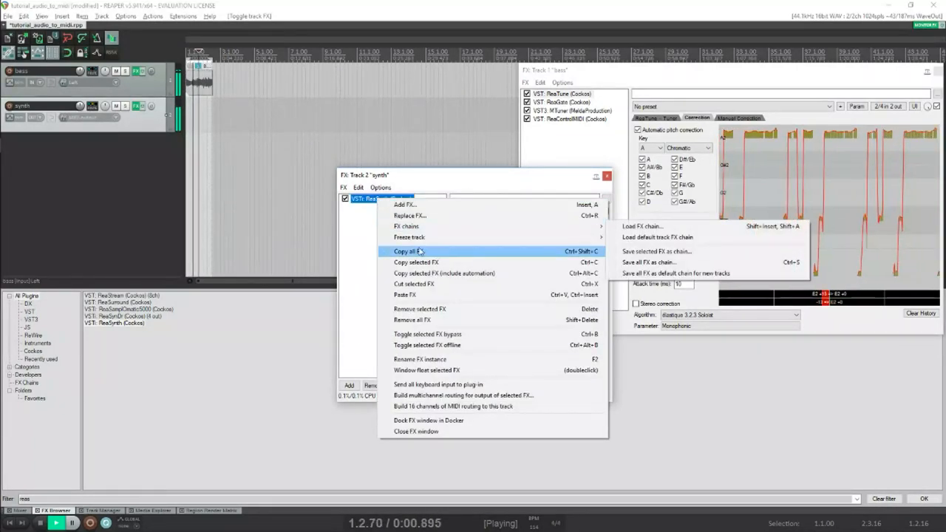
{"action": "mouse_move", "coordinate": [426, 238]}
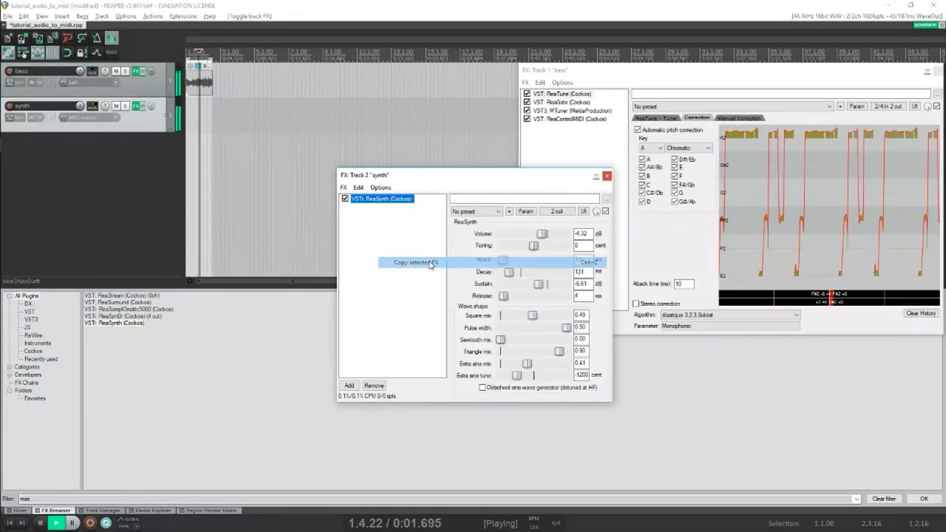
{"action": "right_click", "coordinate": [392, 251]}
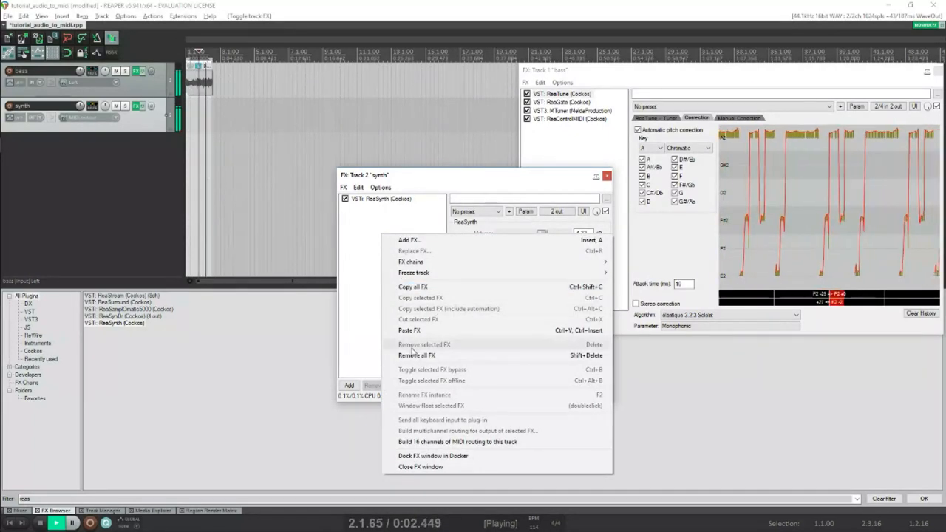
{"action": "left_click", "coordinate": [408, 331]}
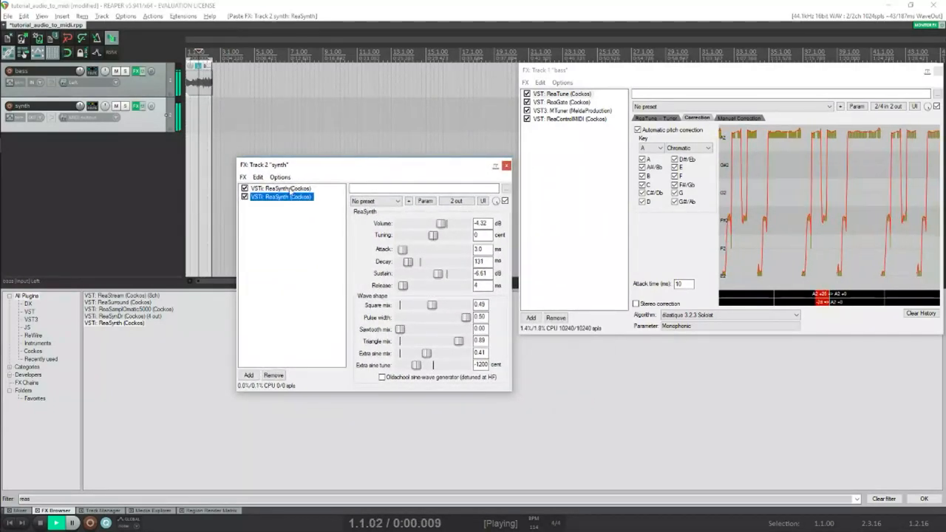
- Inspect the second ReaSynth's plug-in pin connector routing and close it
{"action": "left_click", "coordinate": [457, 201]}
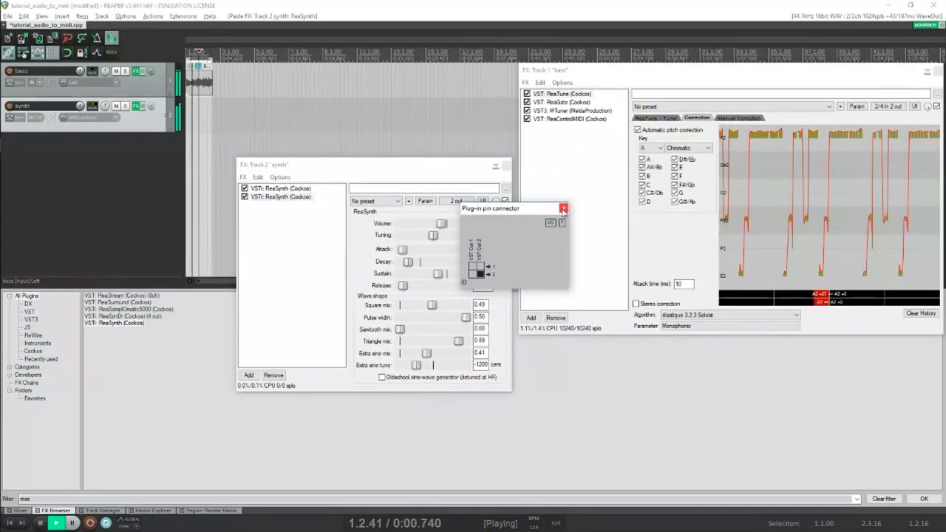
{"action": "left_click", "coordinate": [561, 207]}
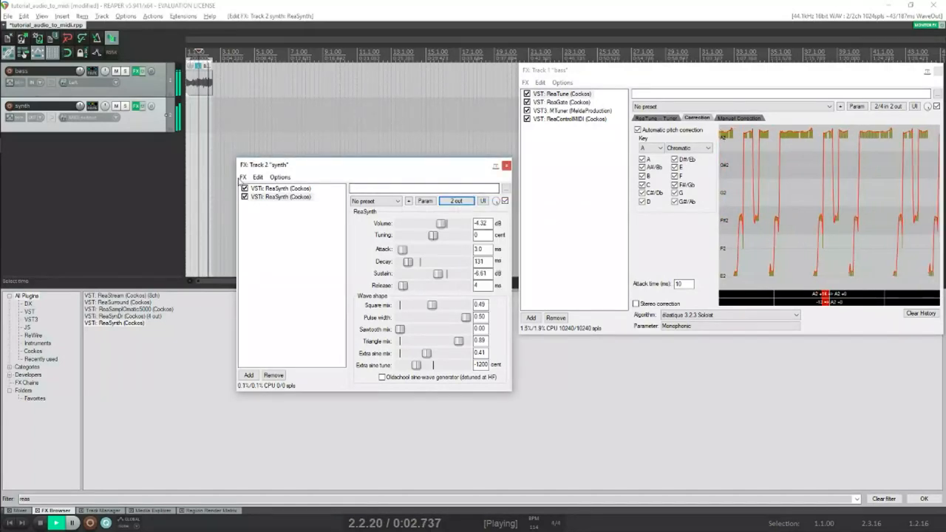
{"action": "left_click", "coordinate": [458, 201]}
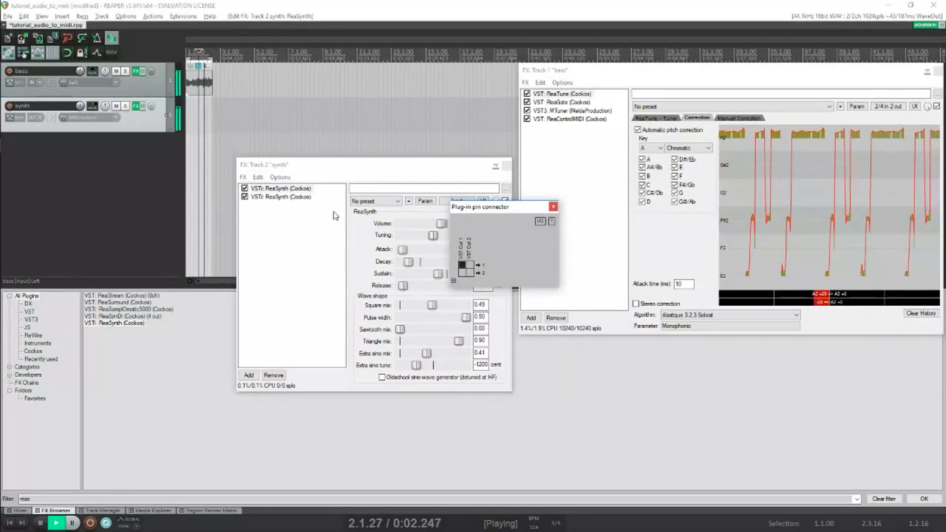
{"action": "left_click", "coordinate": [284, 198]}
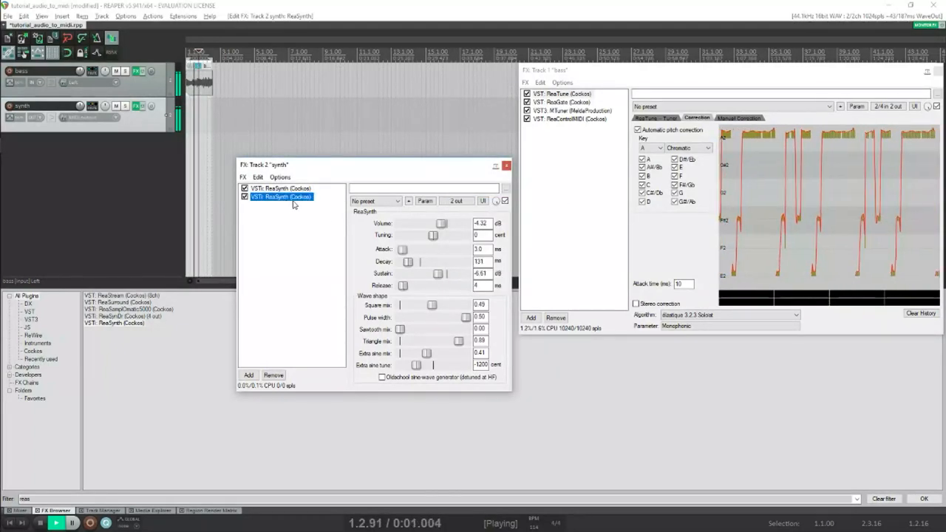